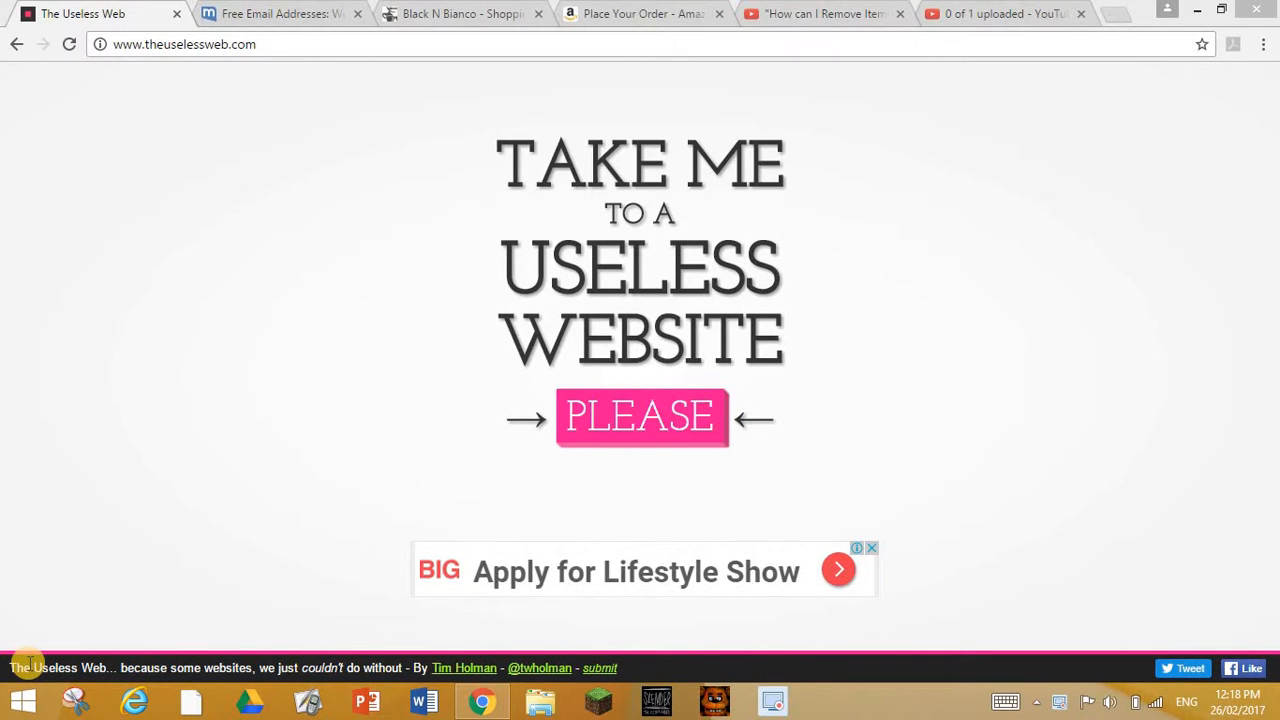
mouse_move(48, 648)
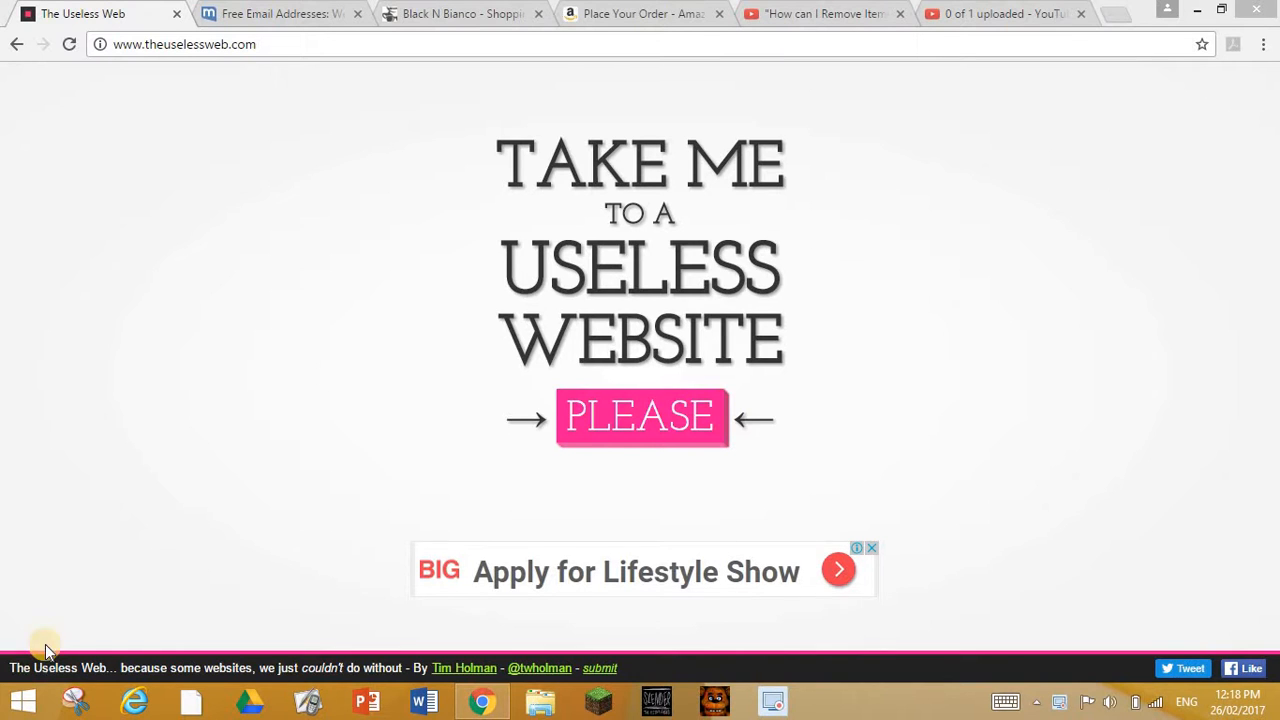
mouse_move(560, 407)
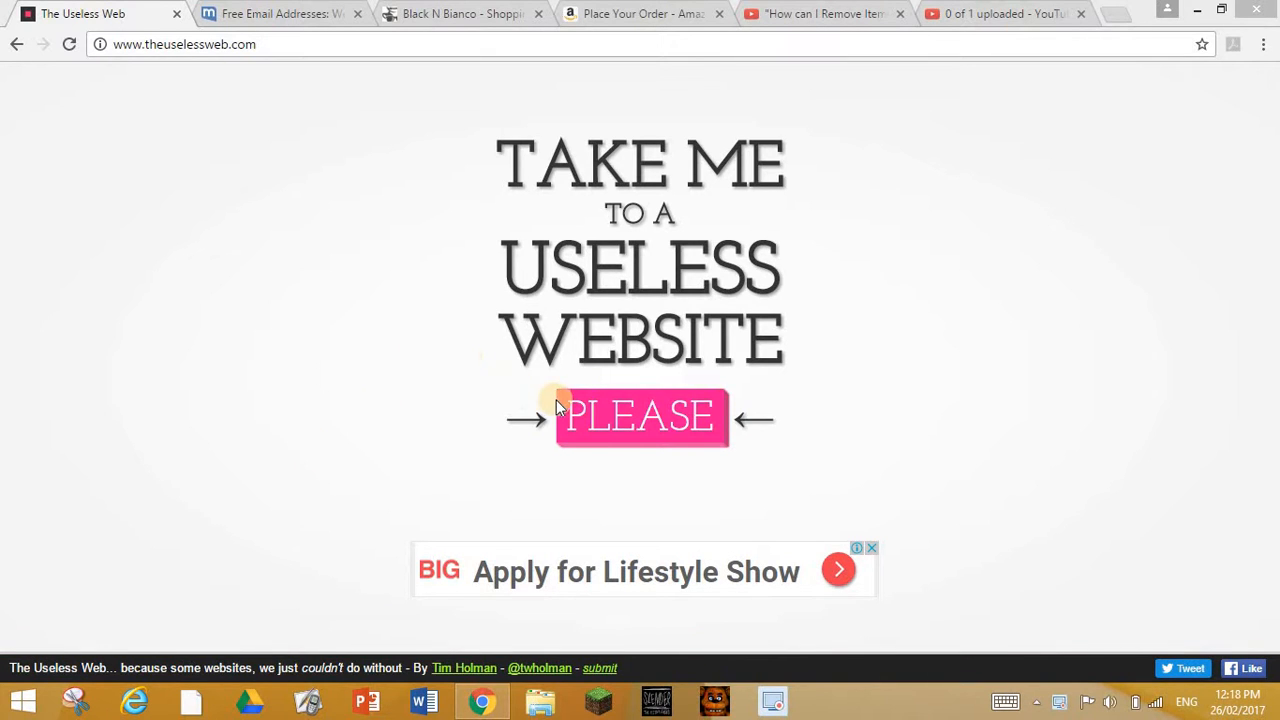
- Open two random sites with PLEASE, then close the willthefuturebeaweso.me tab
click(640, 418)
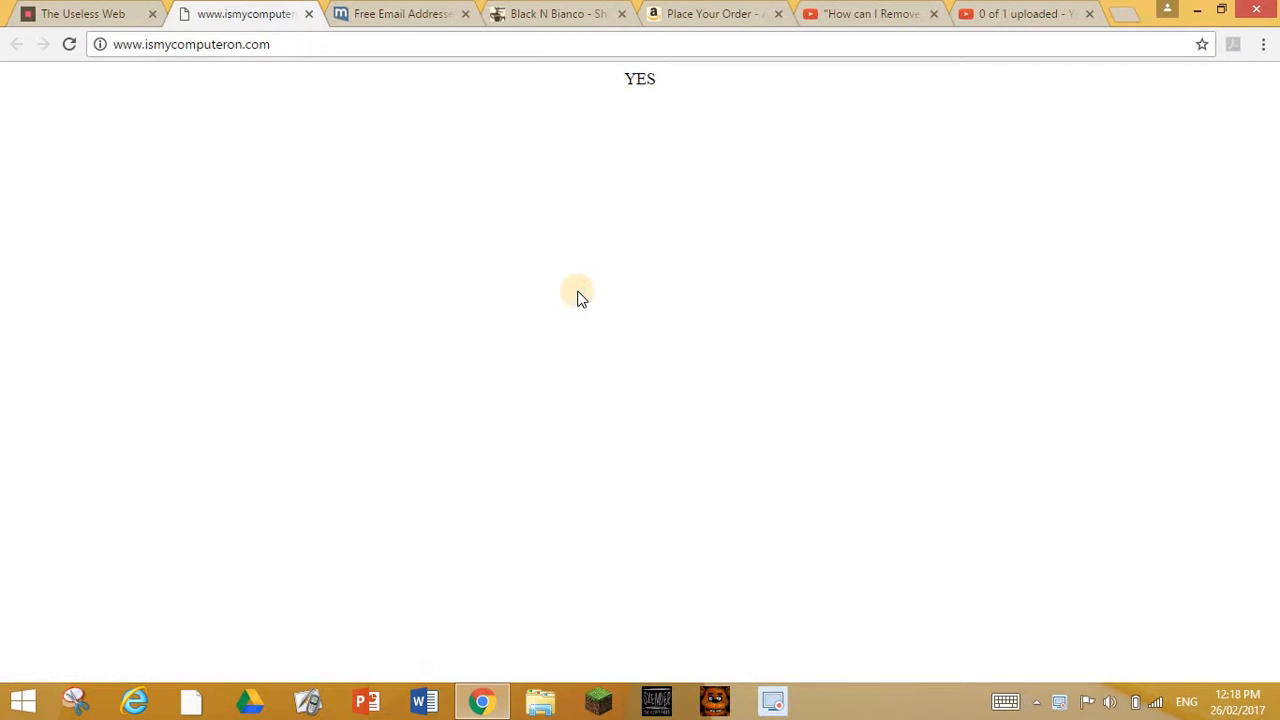
mouse_move(642, 110)
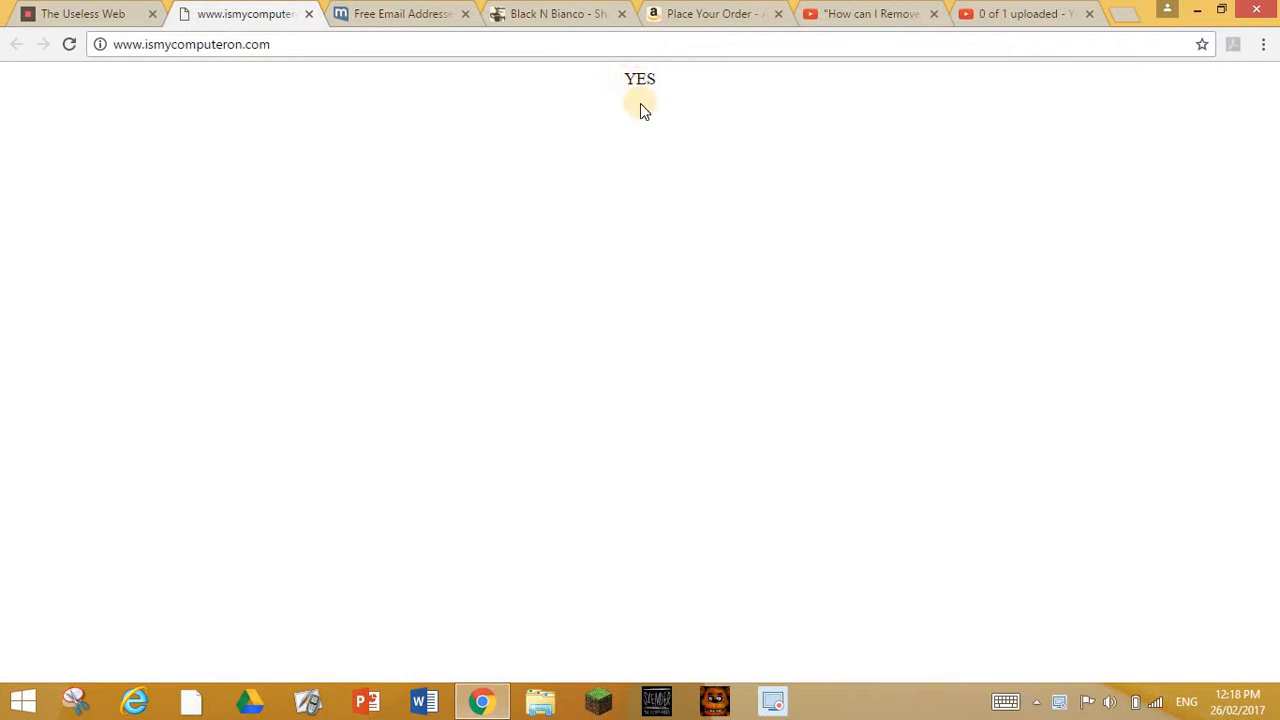
mouse_move(320, 12)
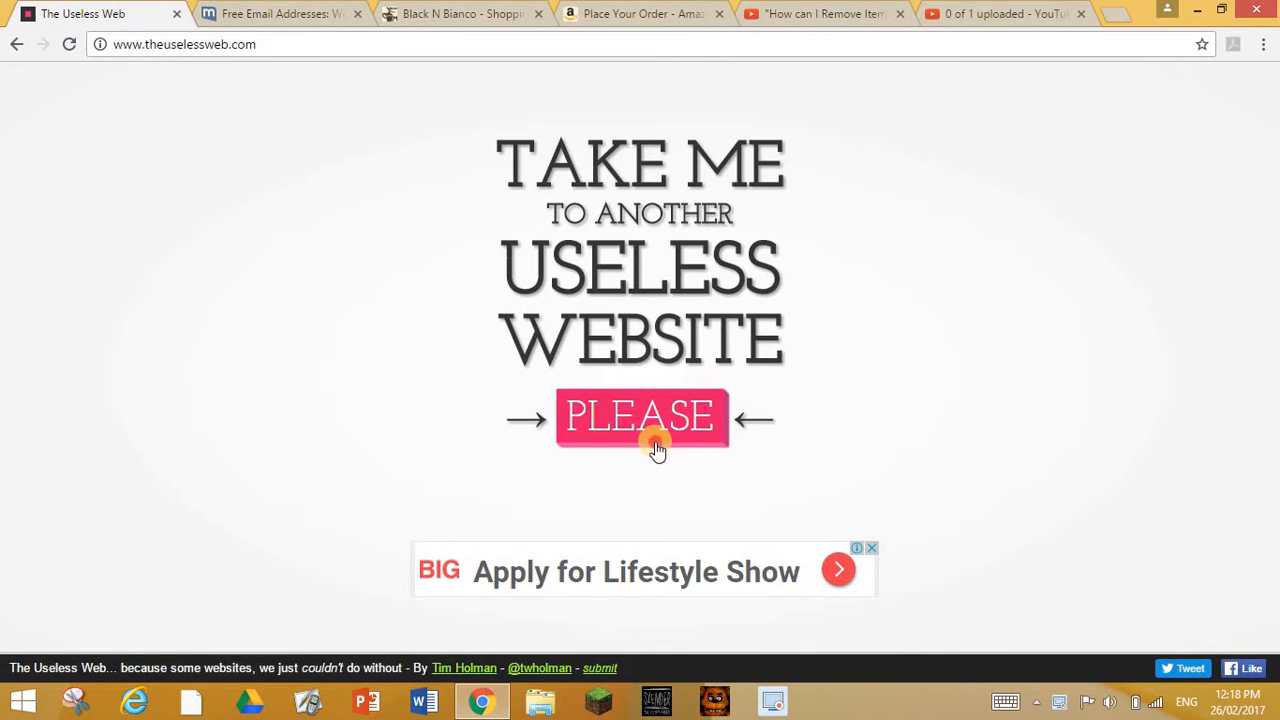
click(643, 420)
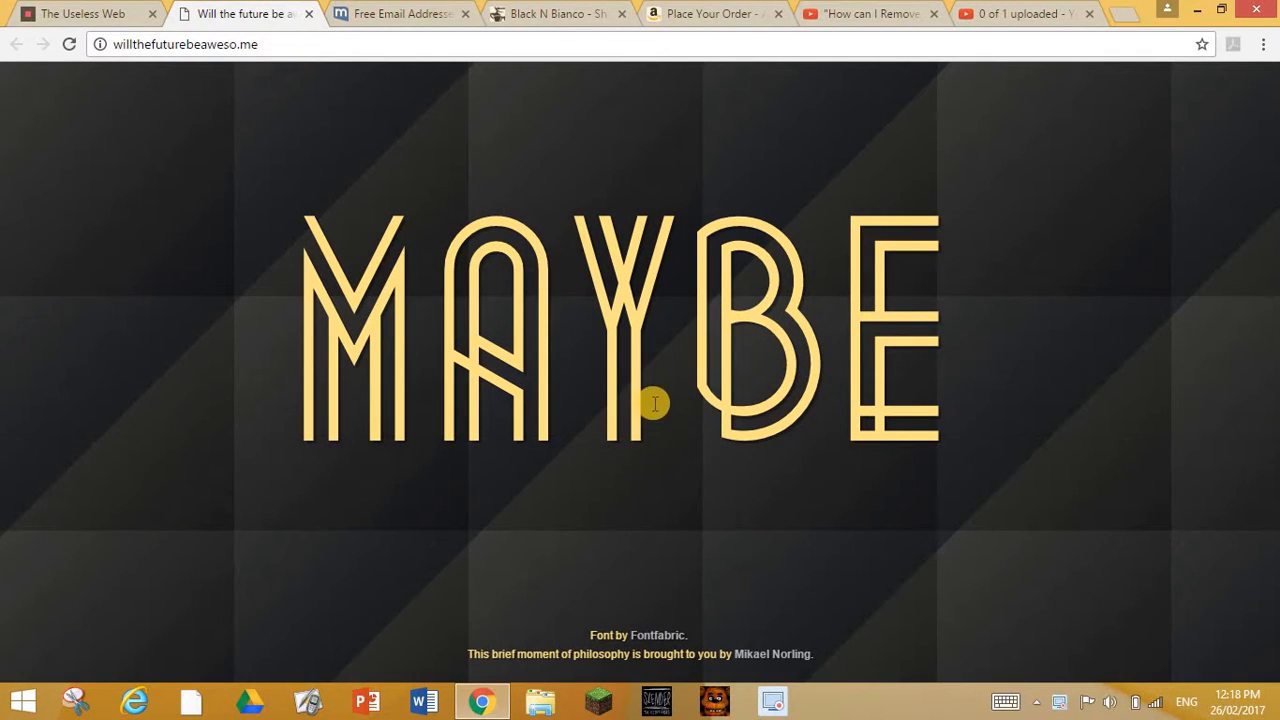
mouse_move(589, 318)
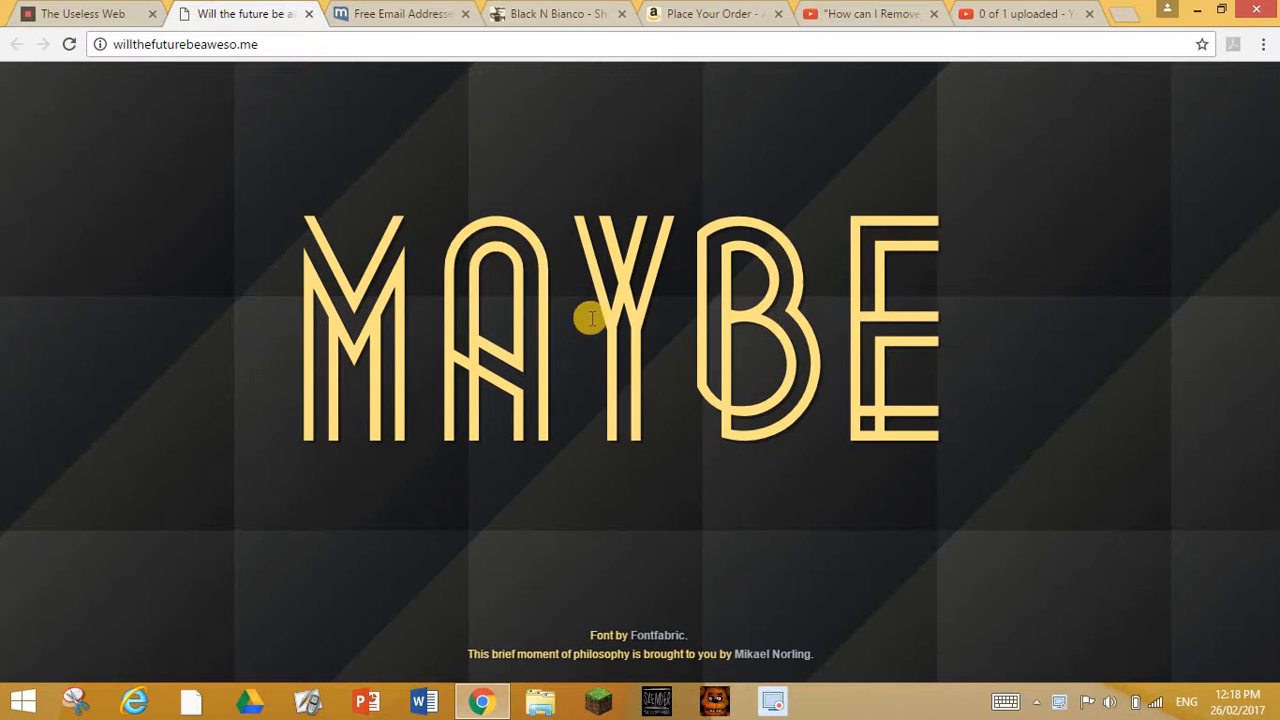
mouse_move(360, 175)
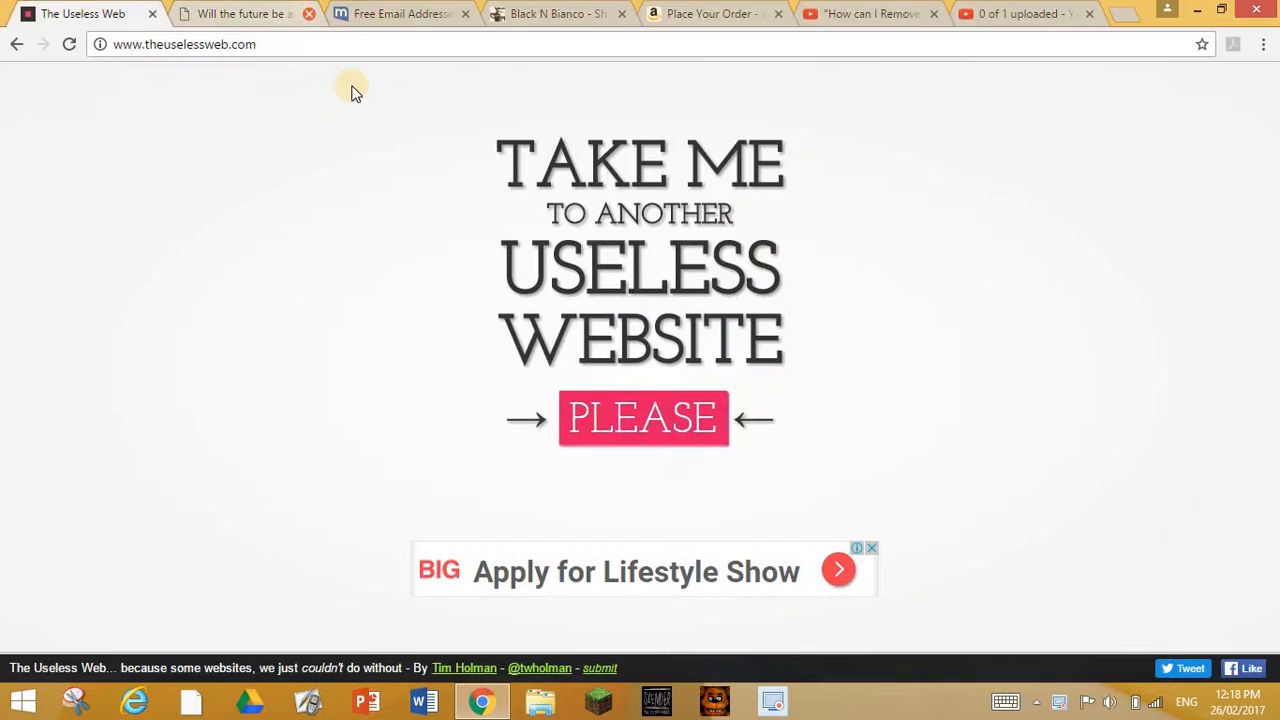
click(643, 419)
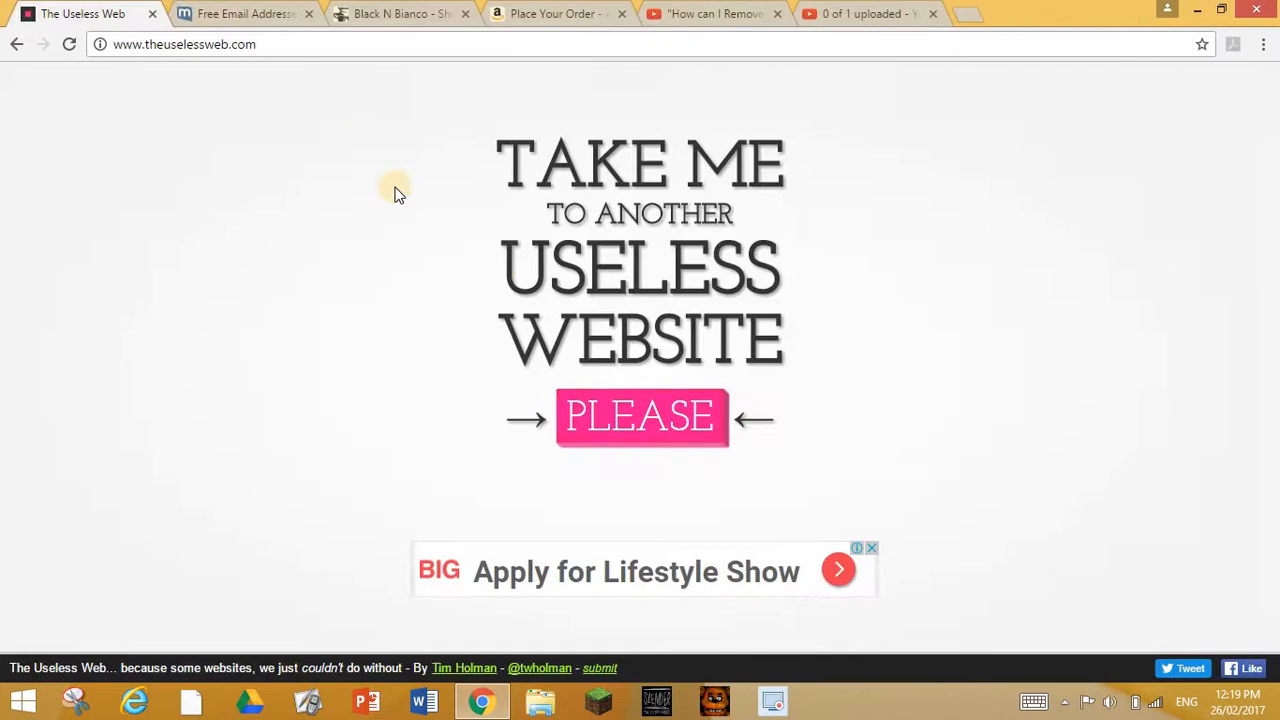
- Open more random sites with PLEASE, including iamawesome.com
click(642, 417)
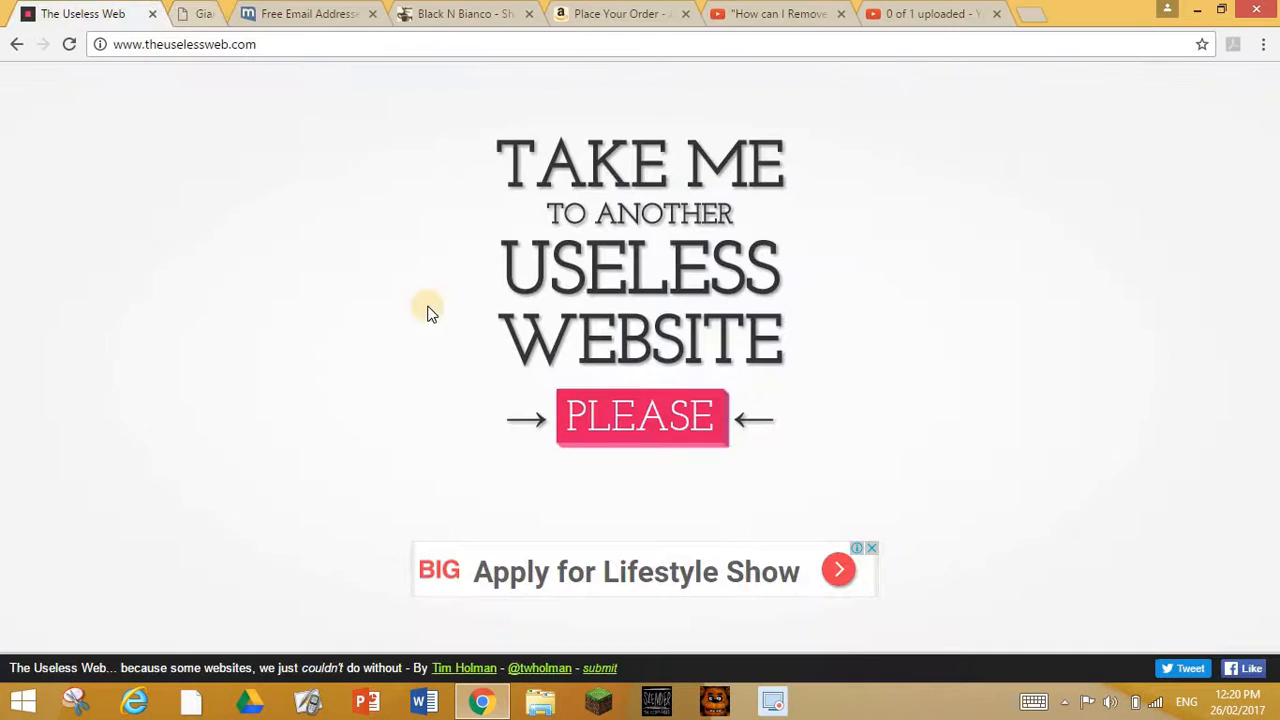
click(640, 418)
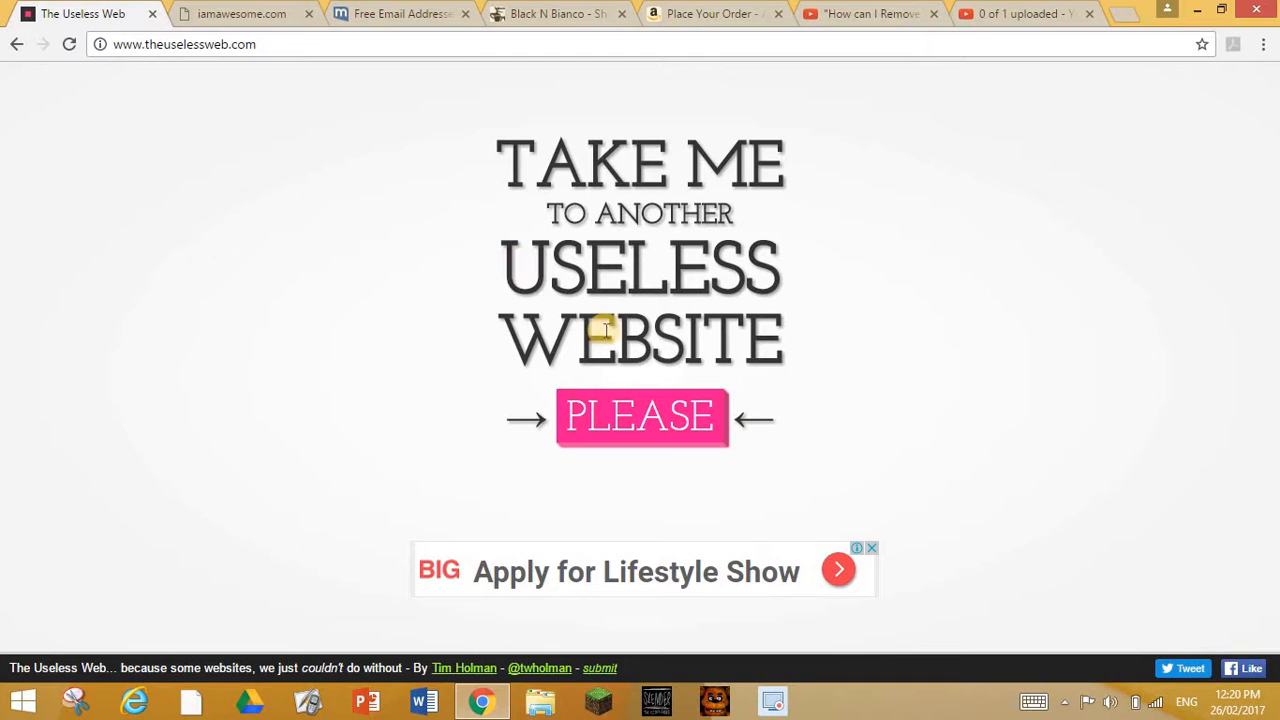
click(640, 418)
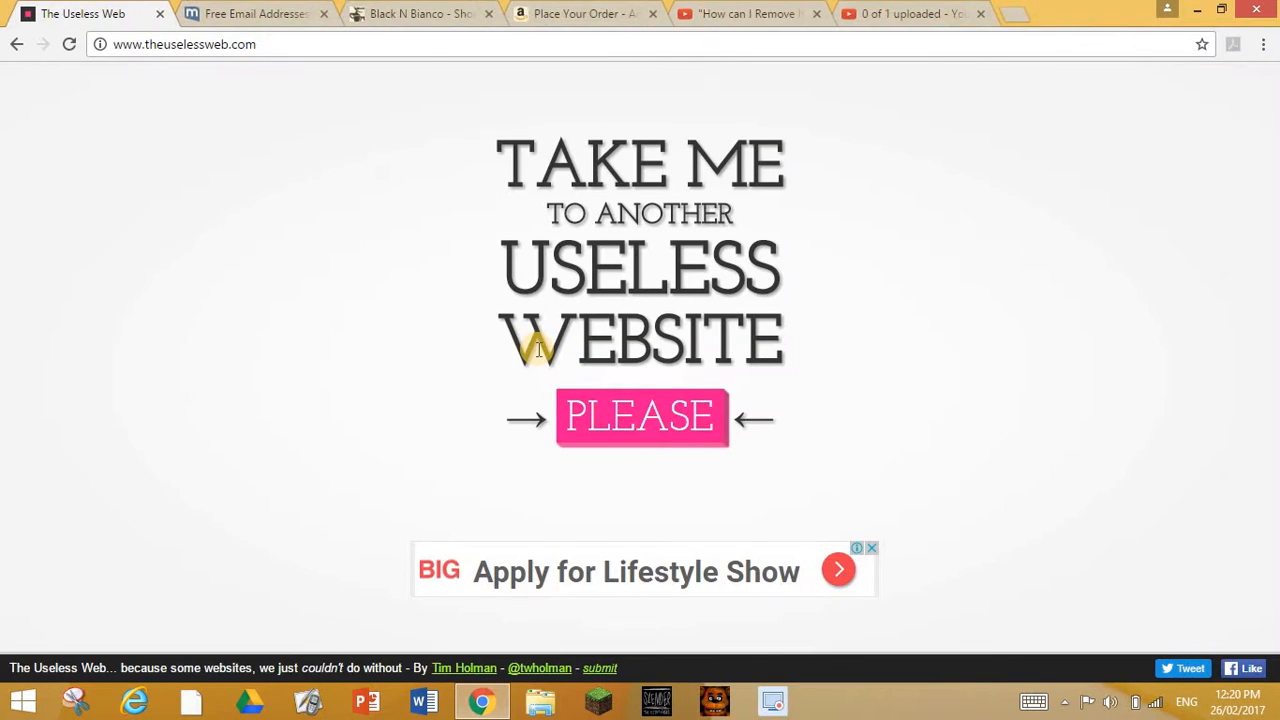
- View and close corgiorgy.com, then answer icantsleep.help's translate prompt
click(642, 418)
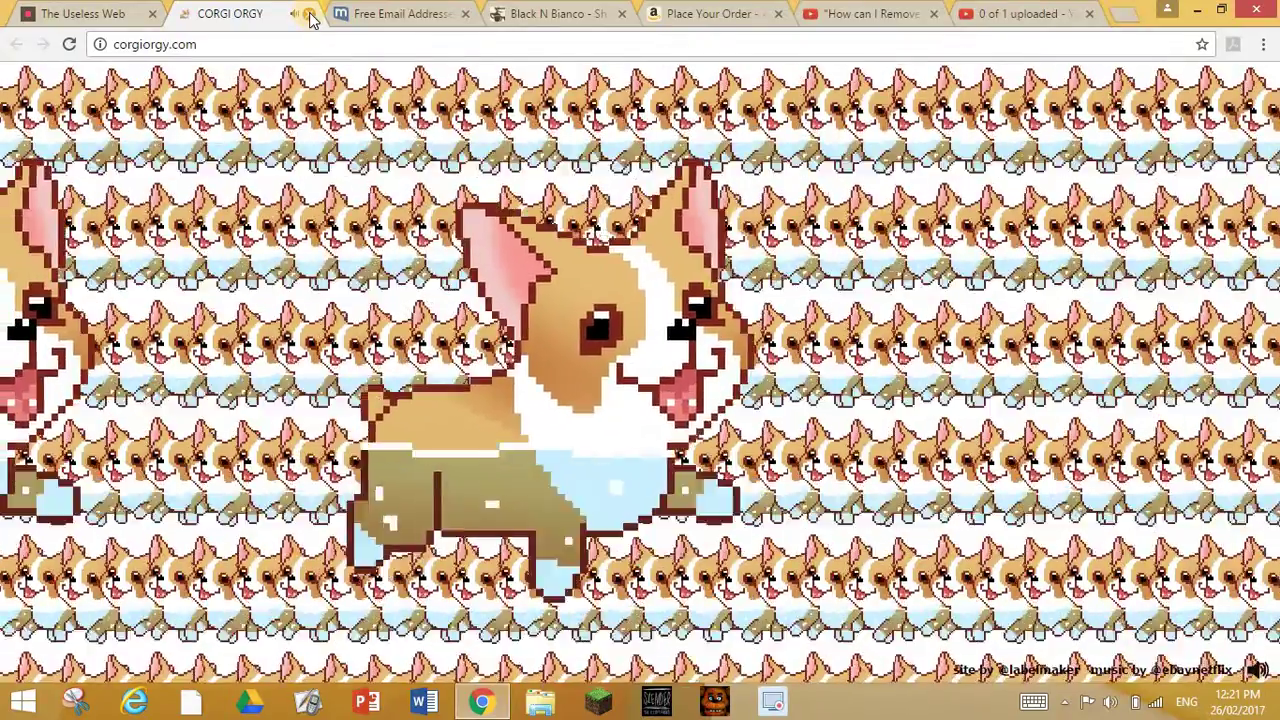
click(303, 15)
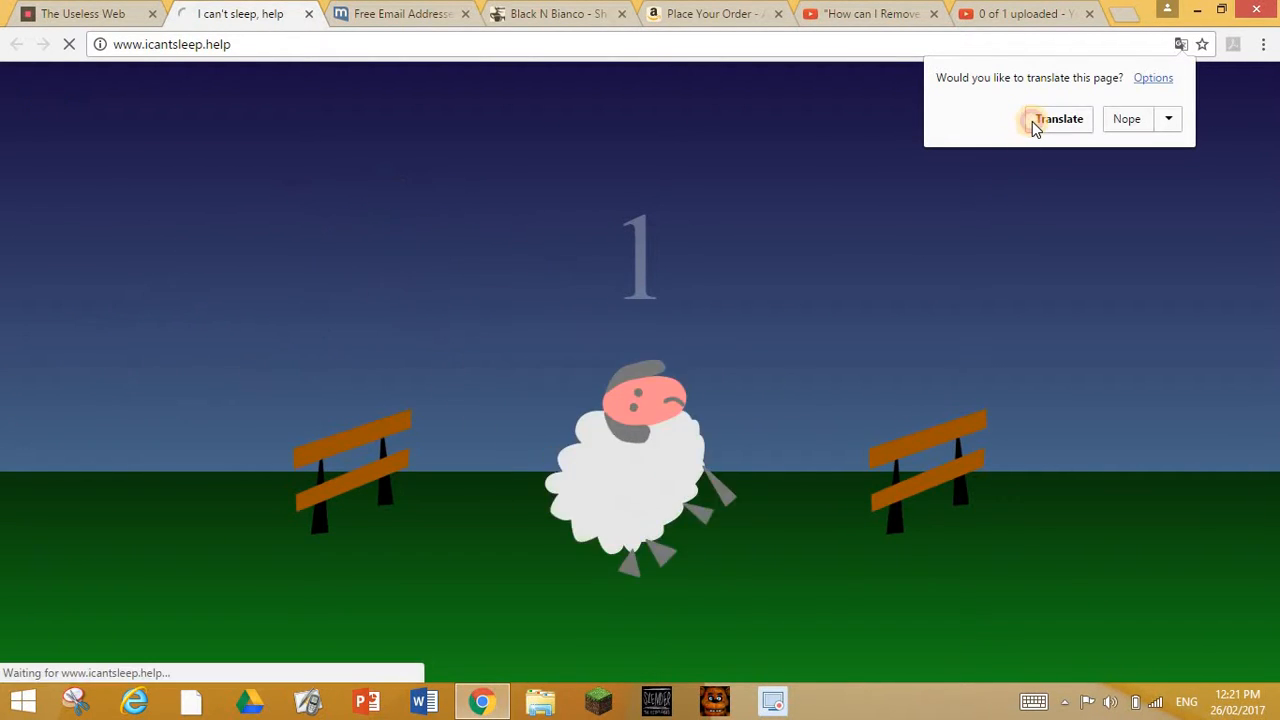
click(1057, 118)
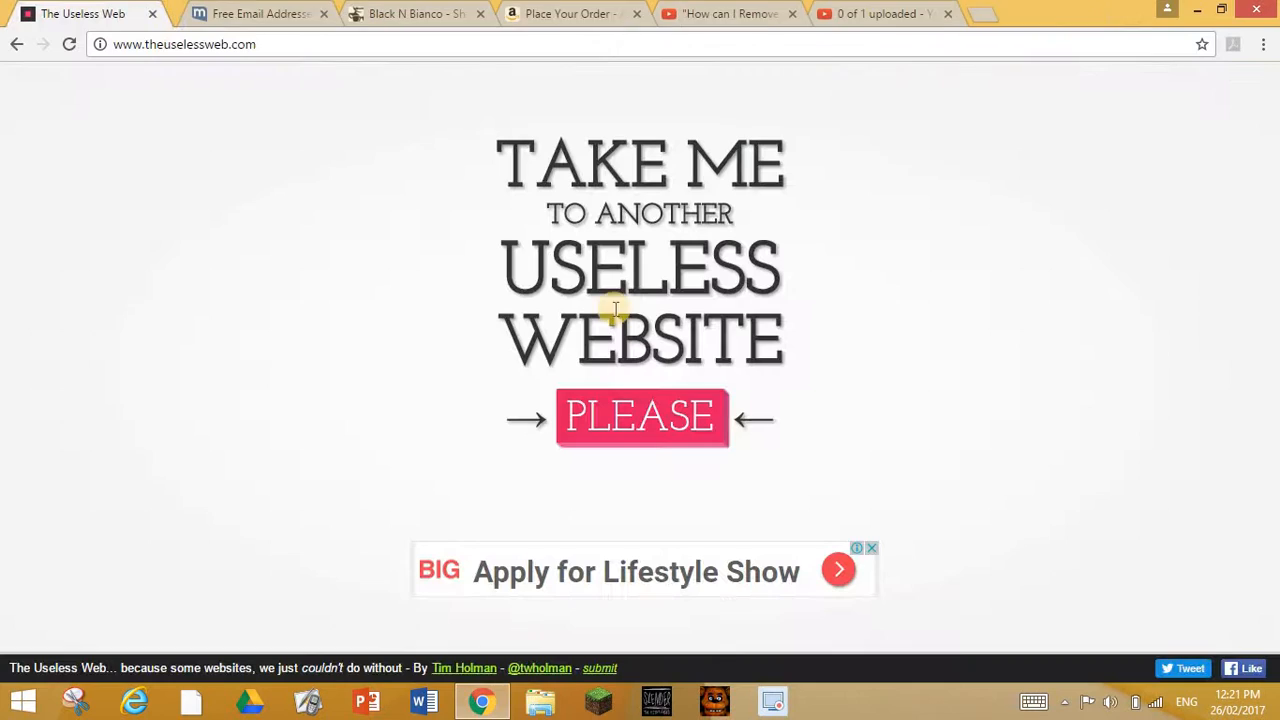
- Follow electricboogiewoogie.com's egg image to eggalone.com, close it, and return to The Useless Web
click(640, 418)
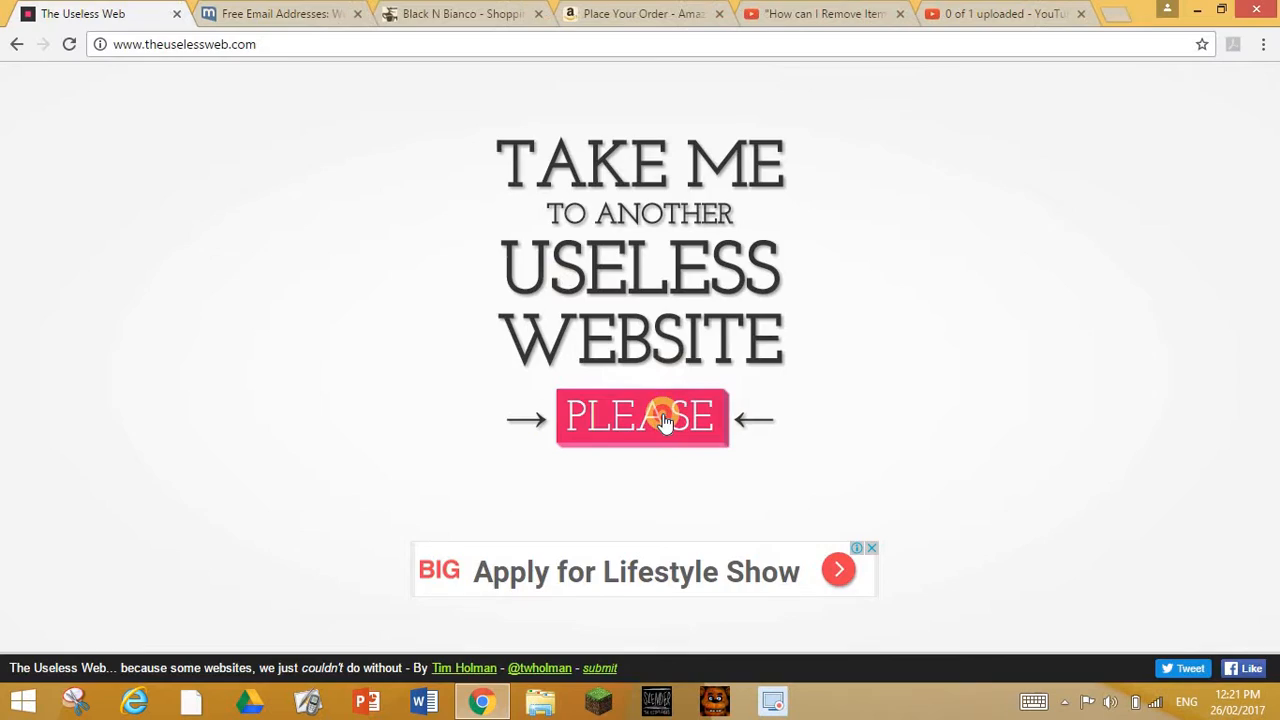
click(663, 418)
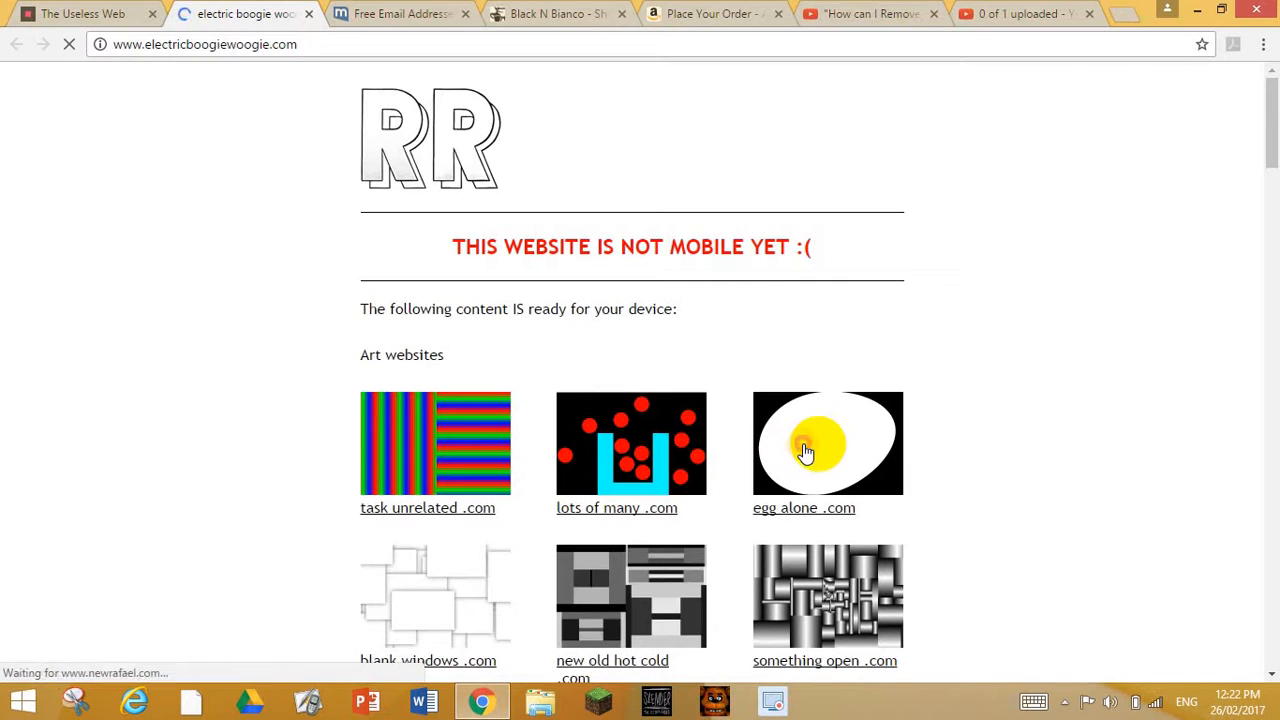
click(806, 450)
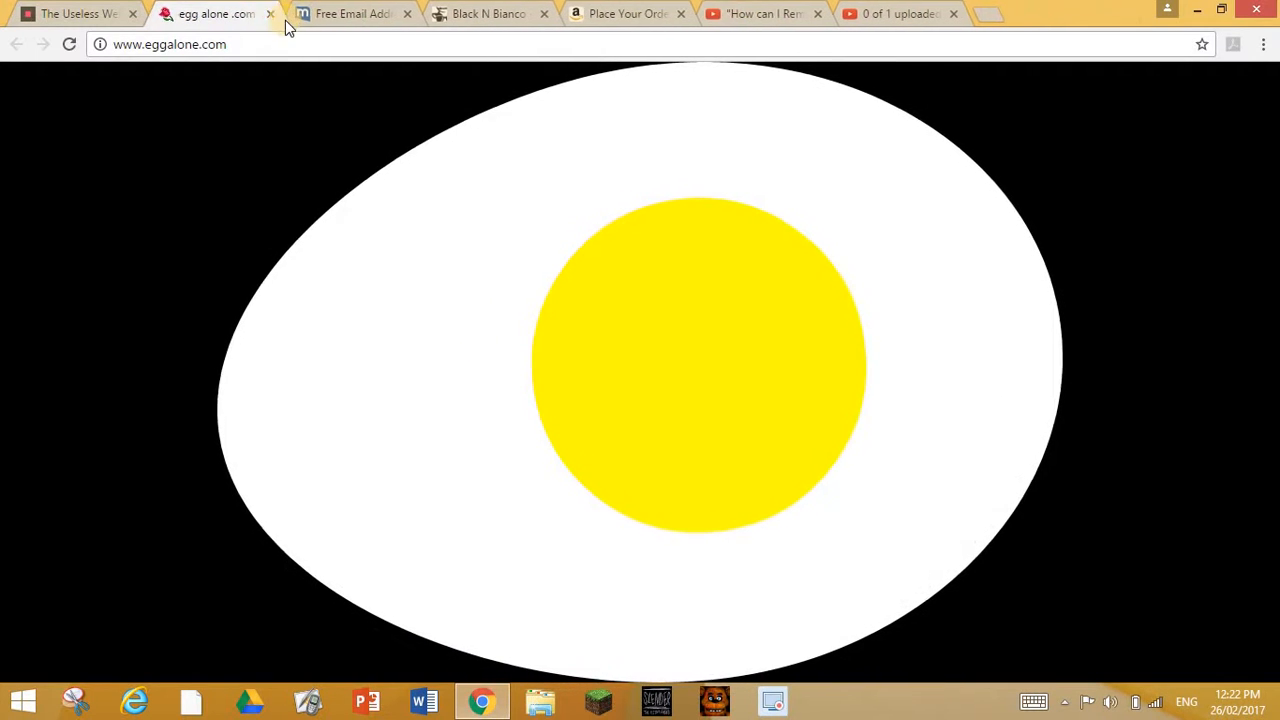
click(360, 14)
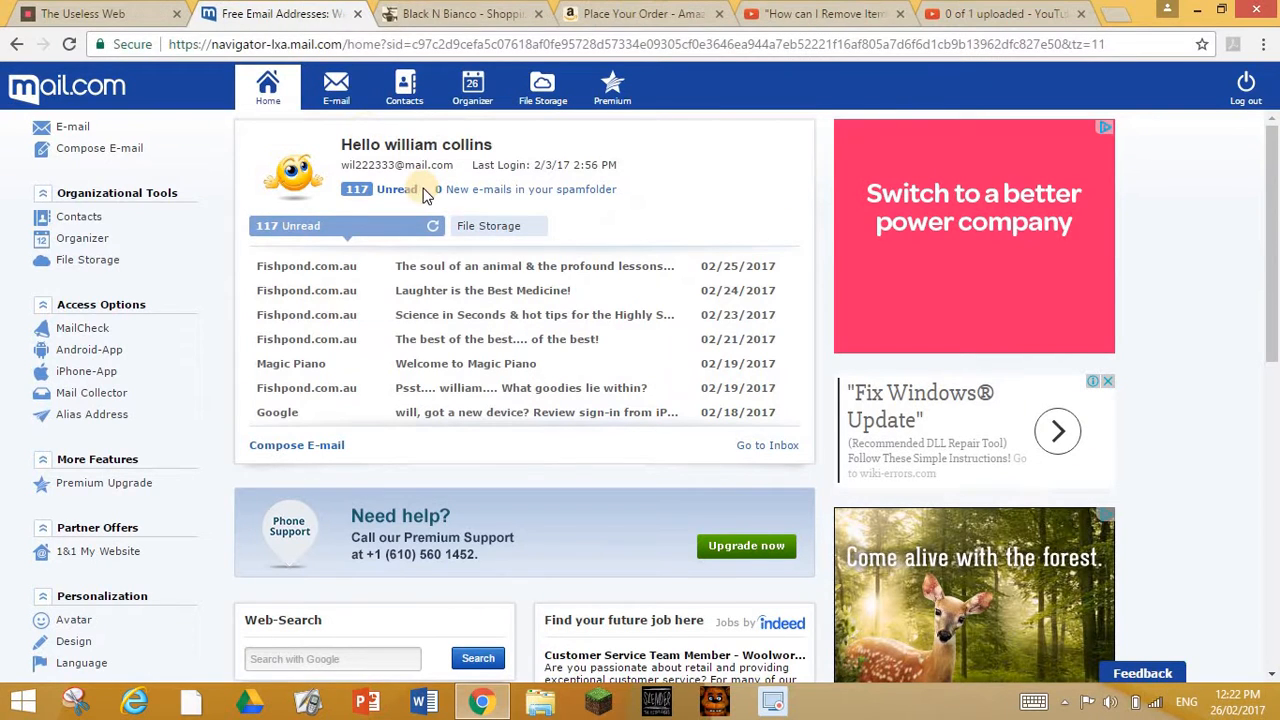
click(100, 18)
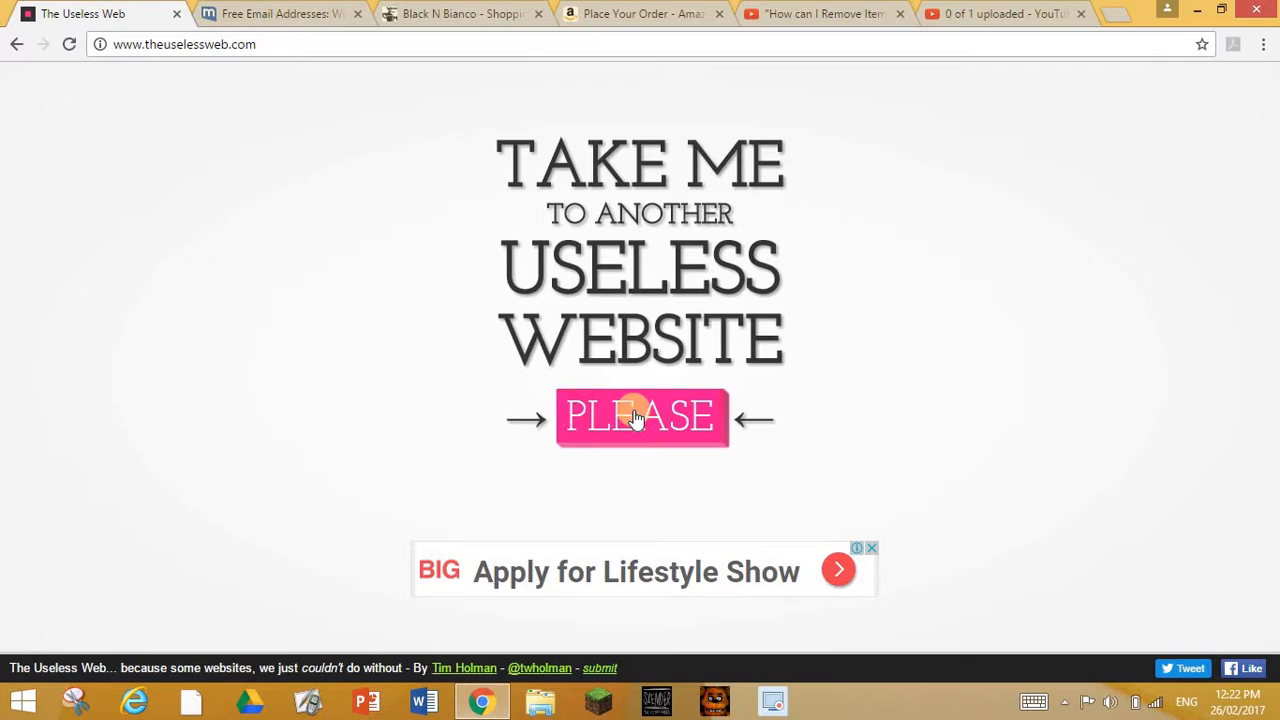
- Cycle through tencents.info and chrismckenzie.com until unicodesnowmanforyou.com opens
click(633, 418)
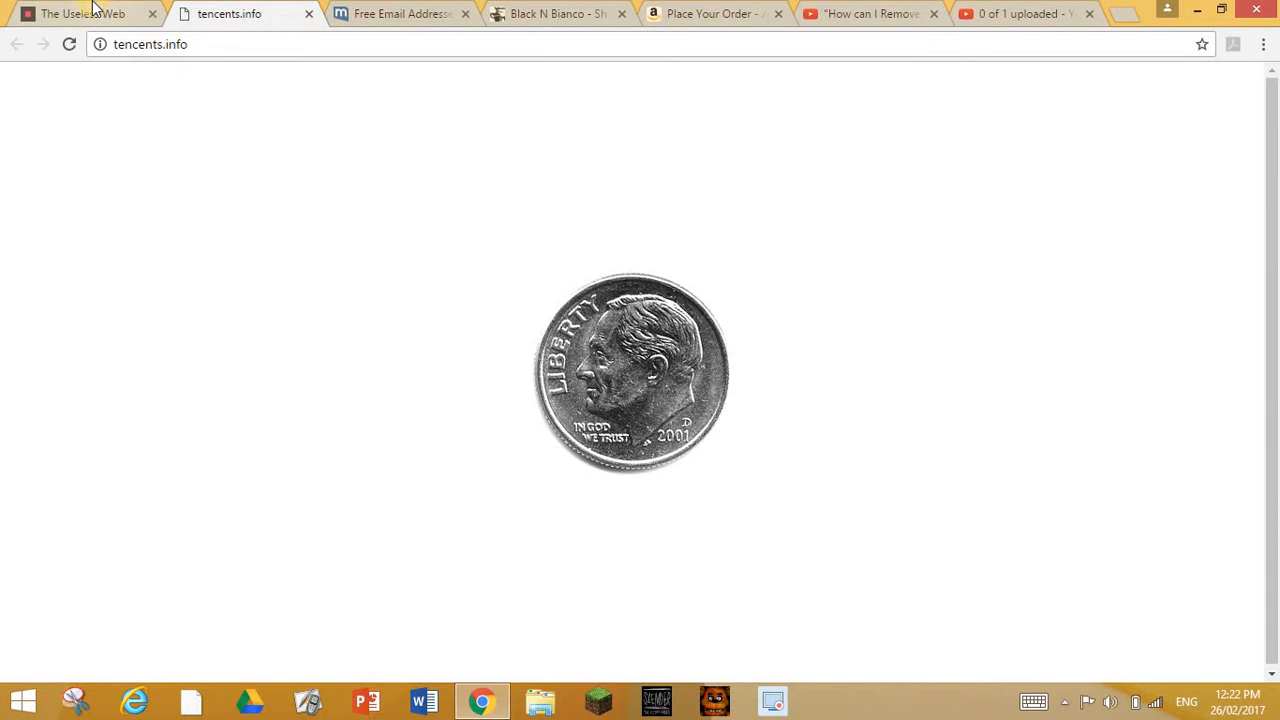
click(85, 16)
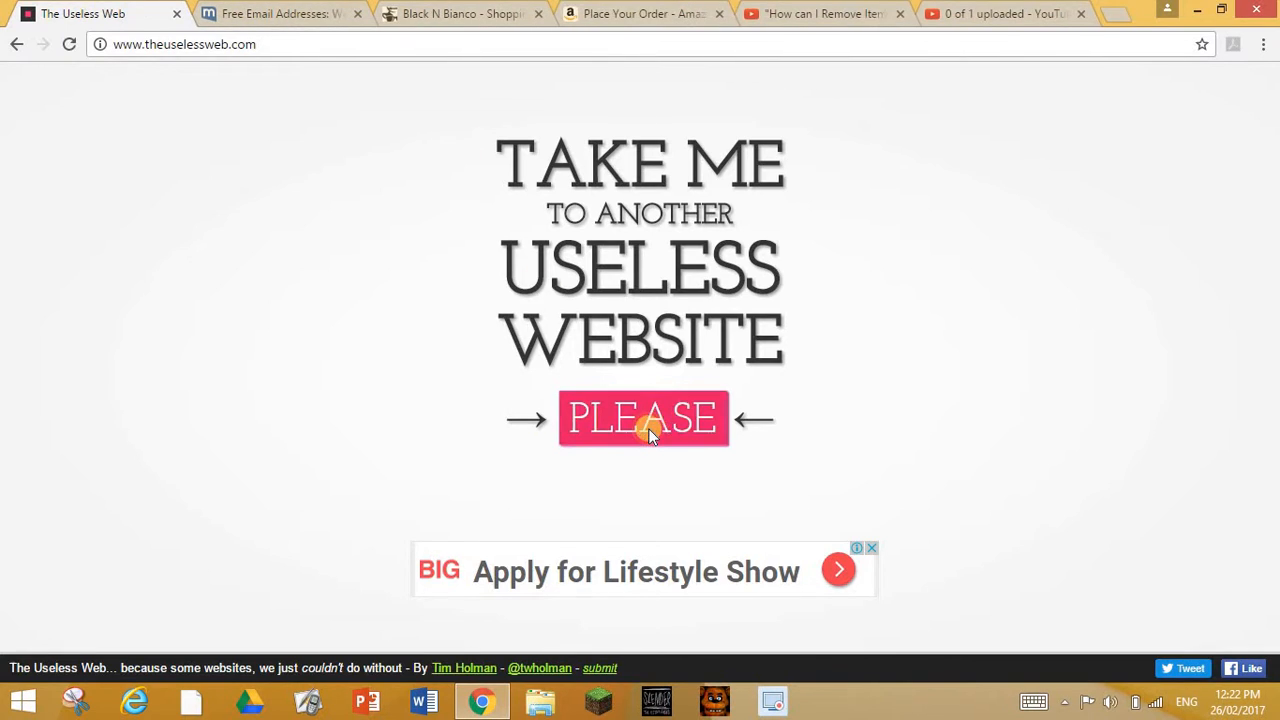
click(645, 420)
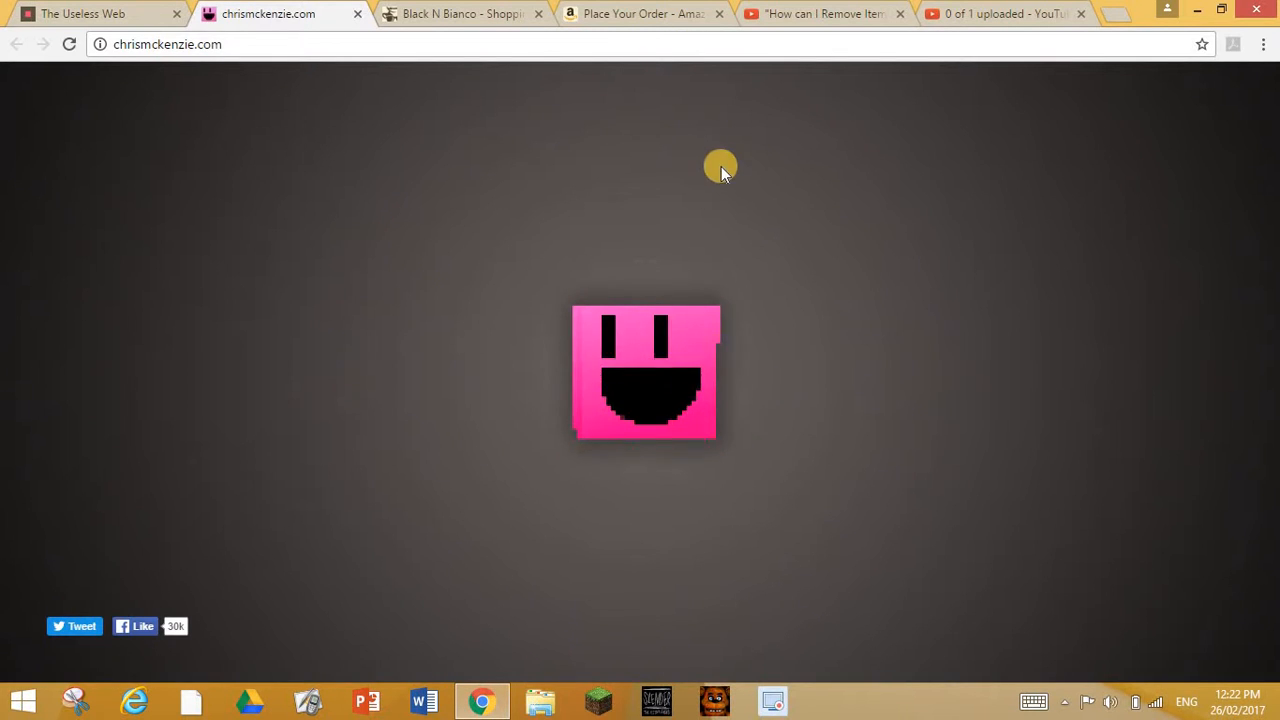
mouse_move(733, 400)
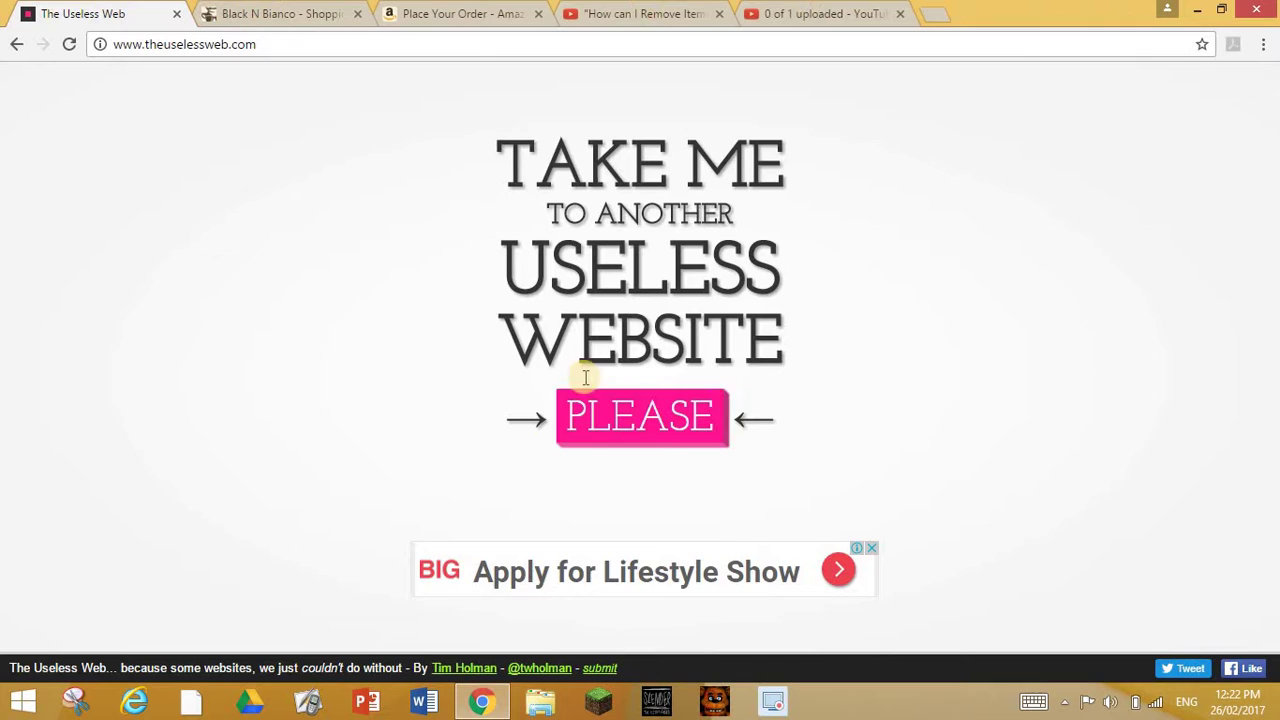
click(642, 418)
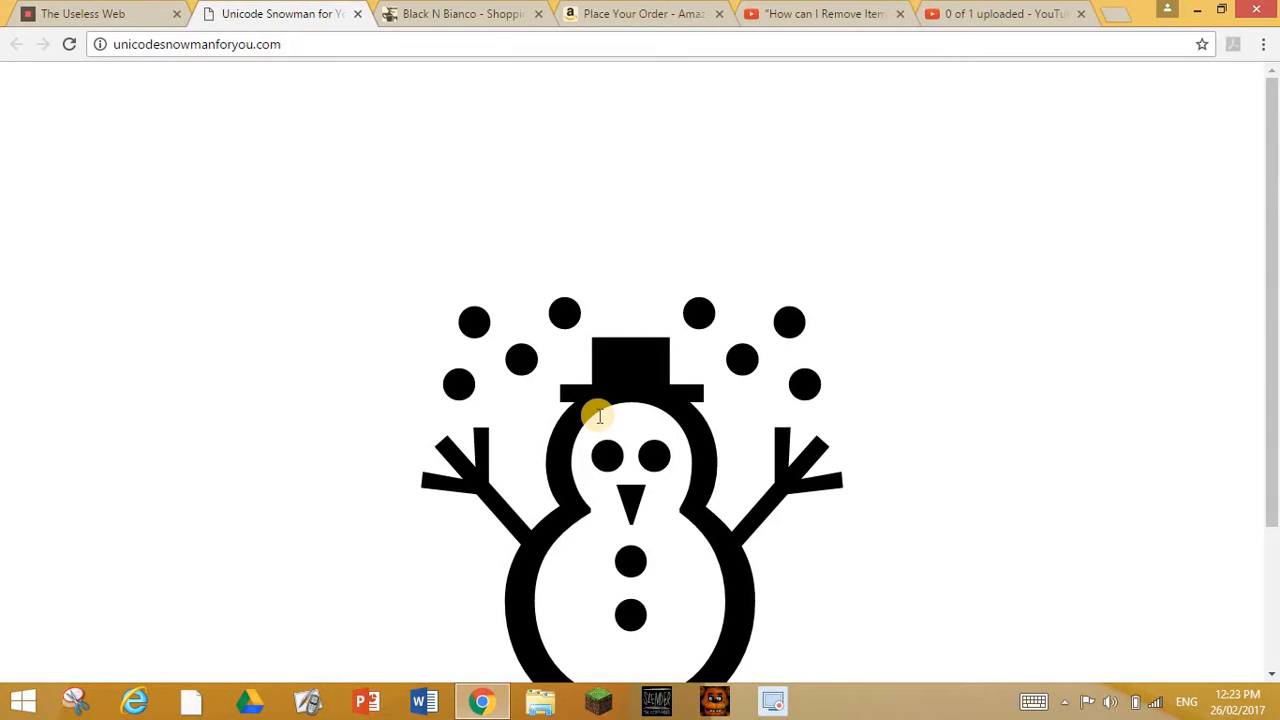
mouse_move(378, 237)
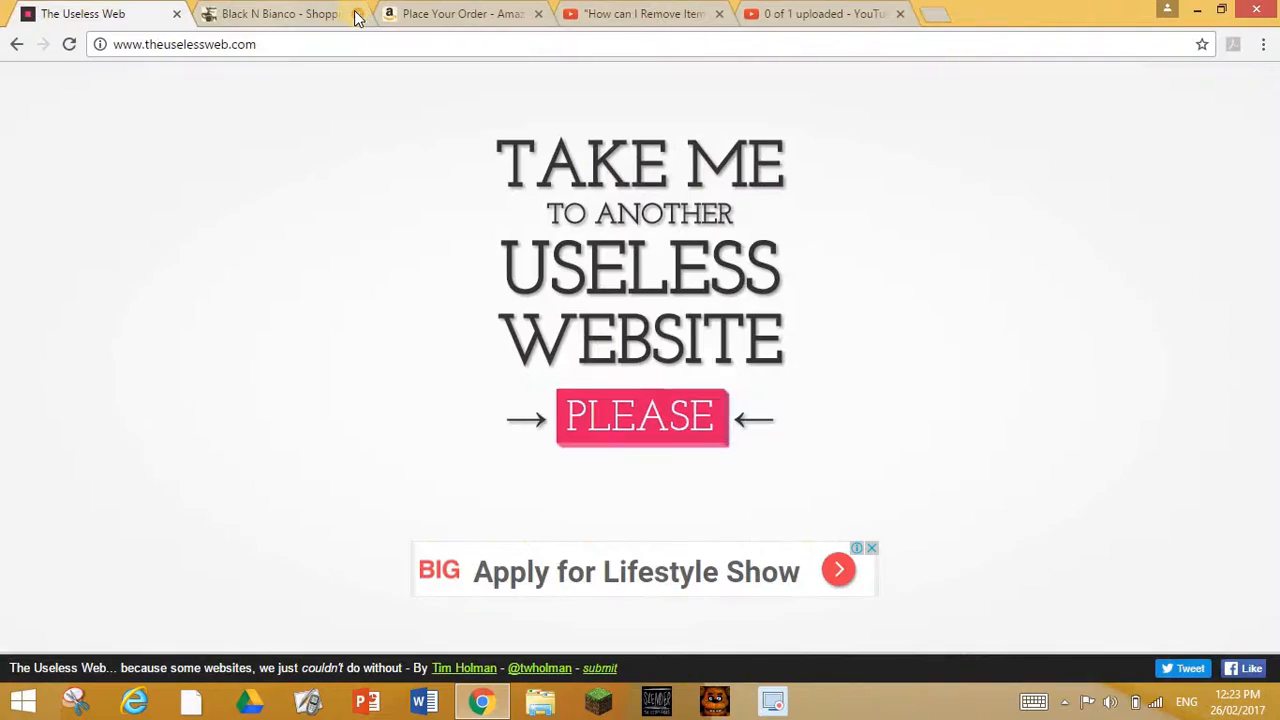
mouse_move(672, 433)
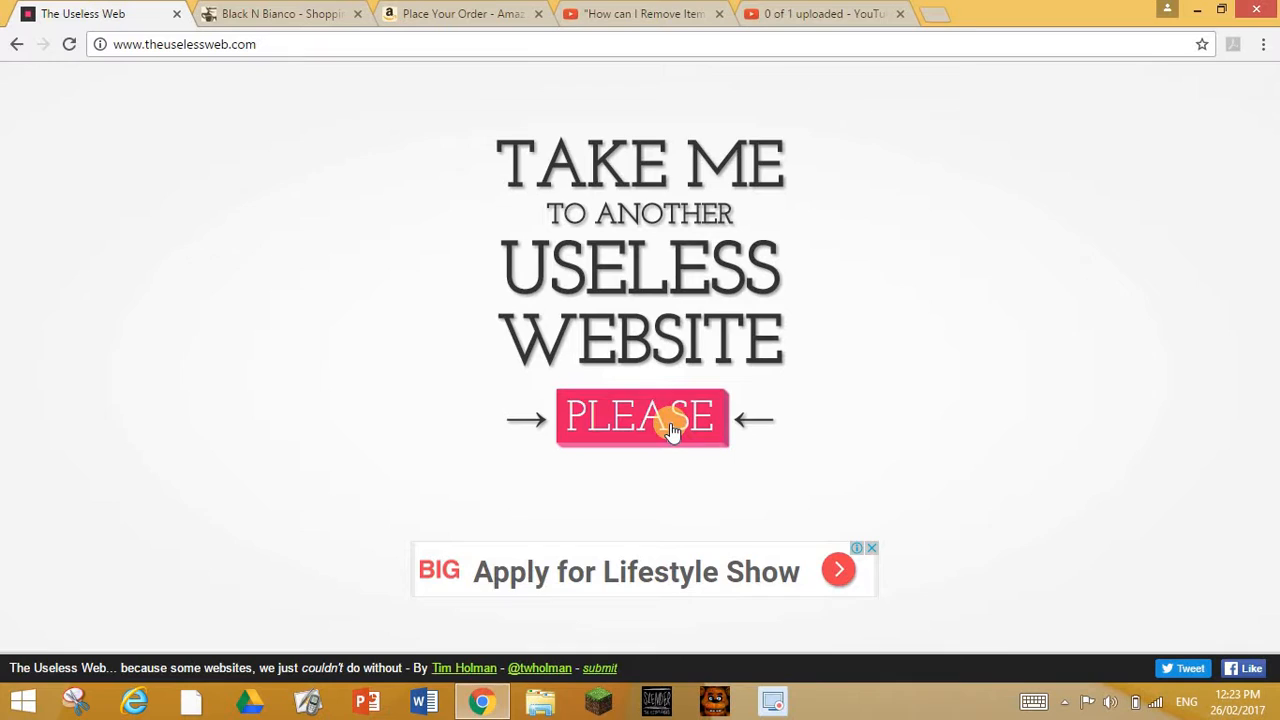
click(670, 419)
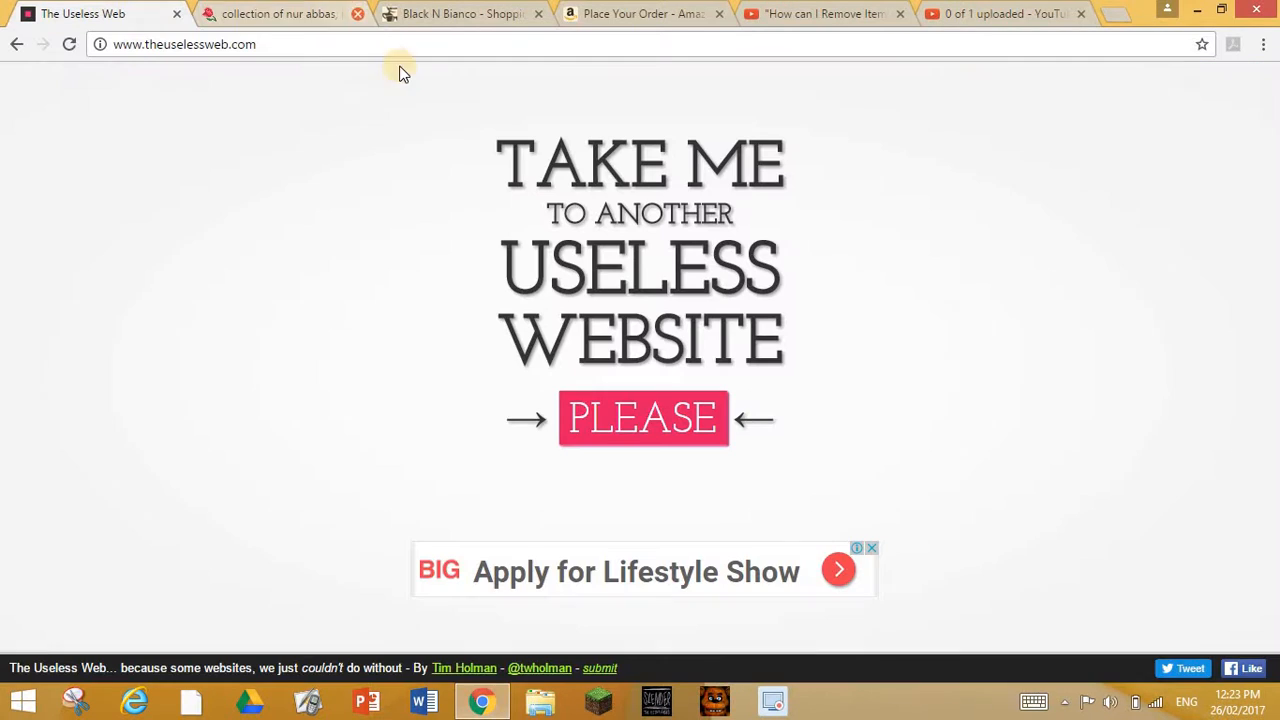
click(643, 417)
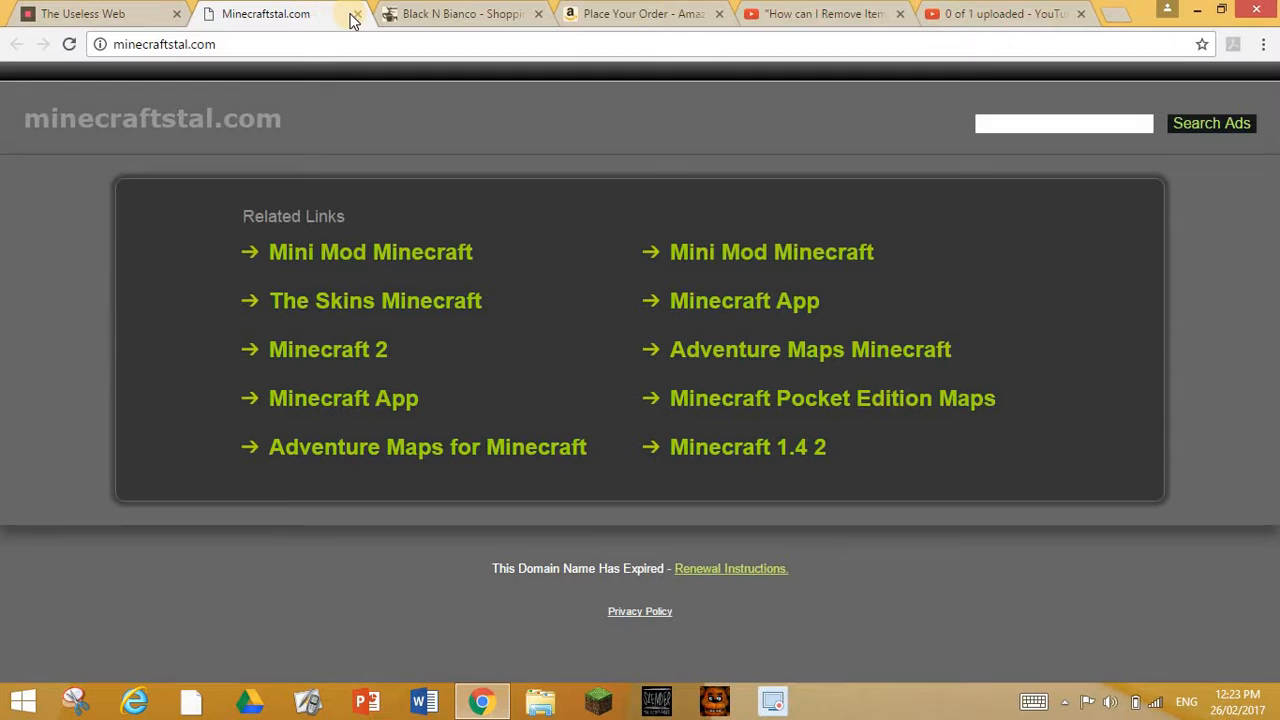
click(352, 15)
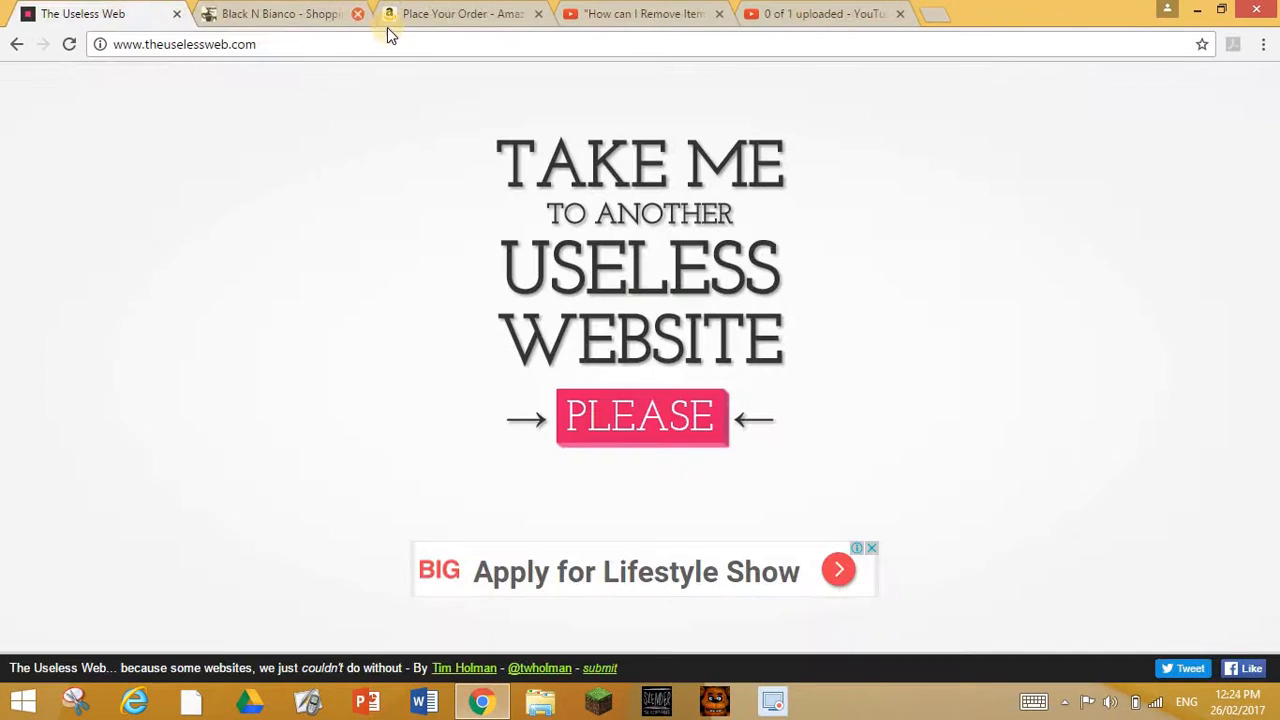
click(640, 418)
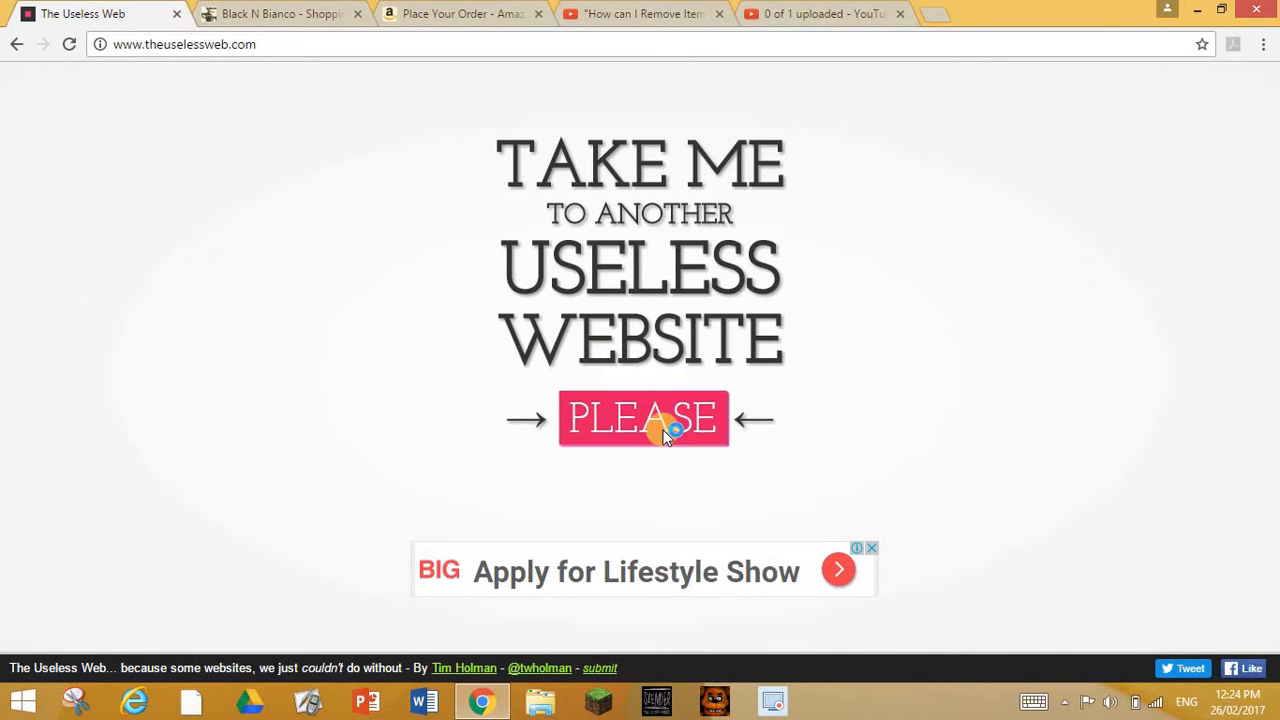
click(645, 418)
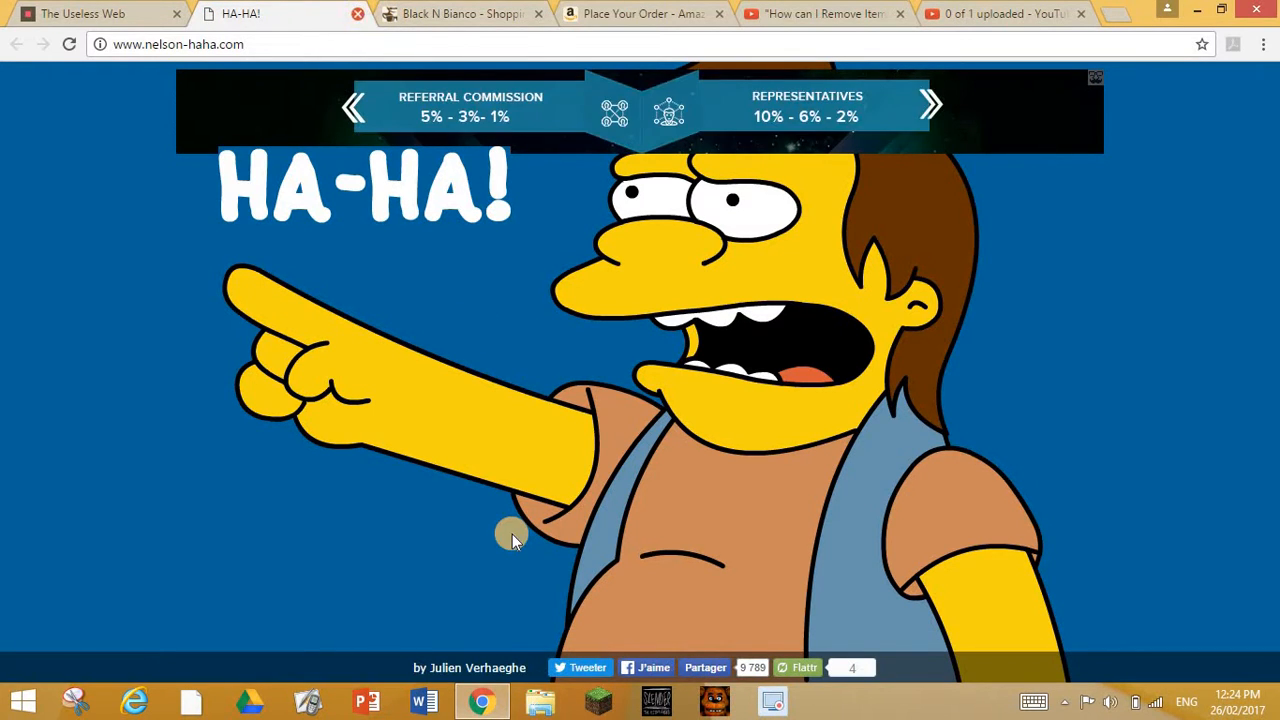
right_click(512, 540)
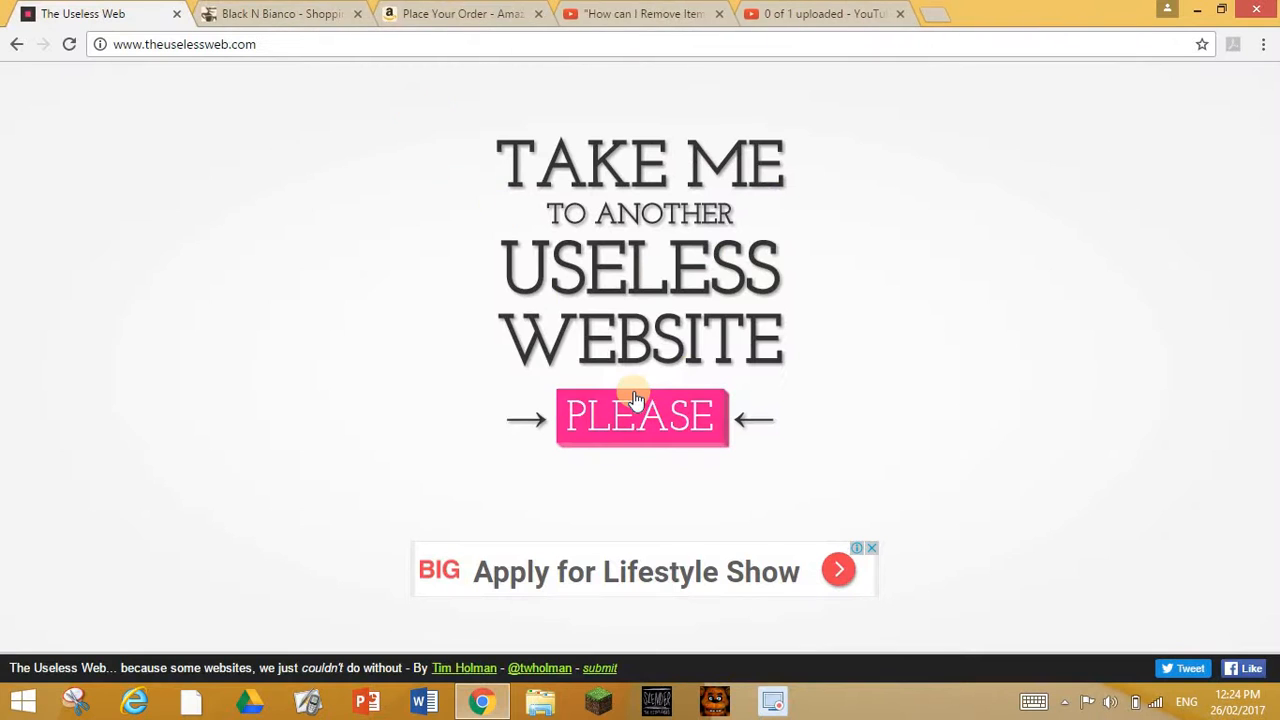
click(640, 417)
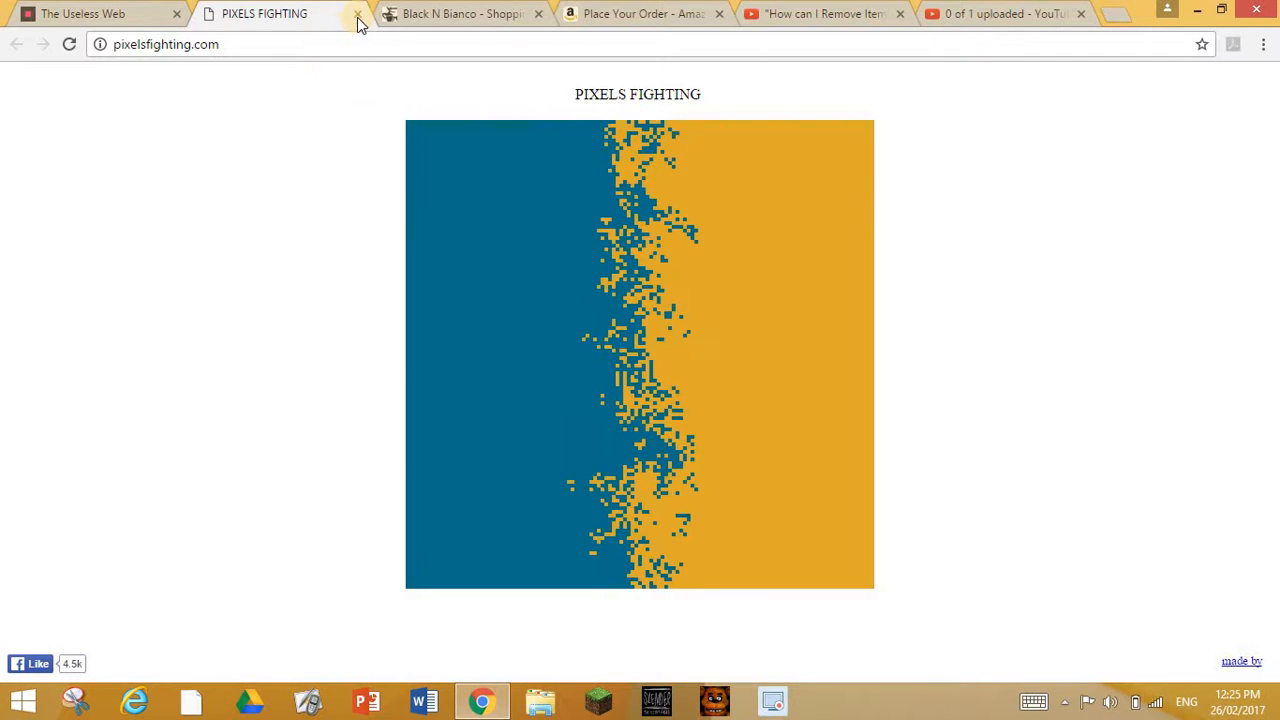
click(357, 14)
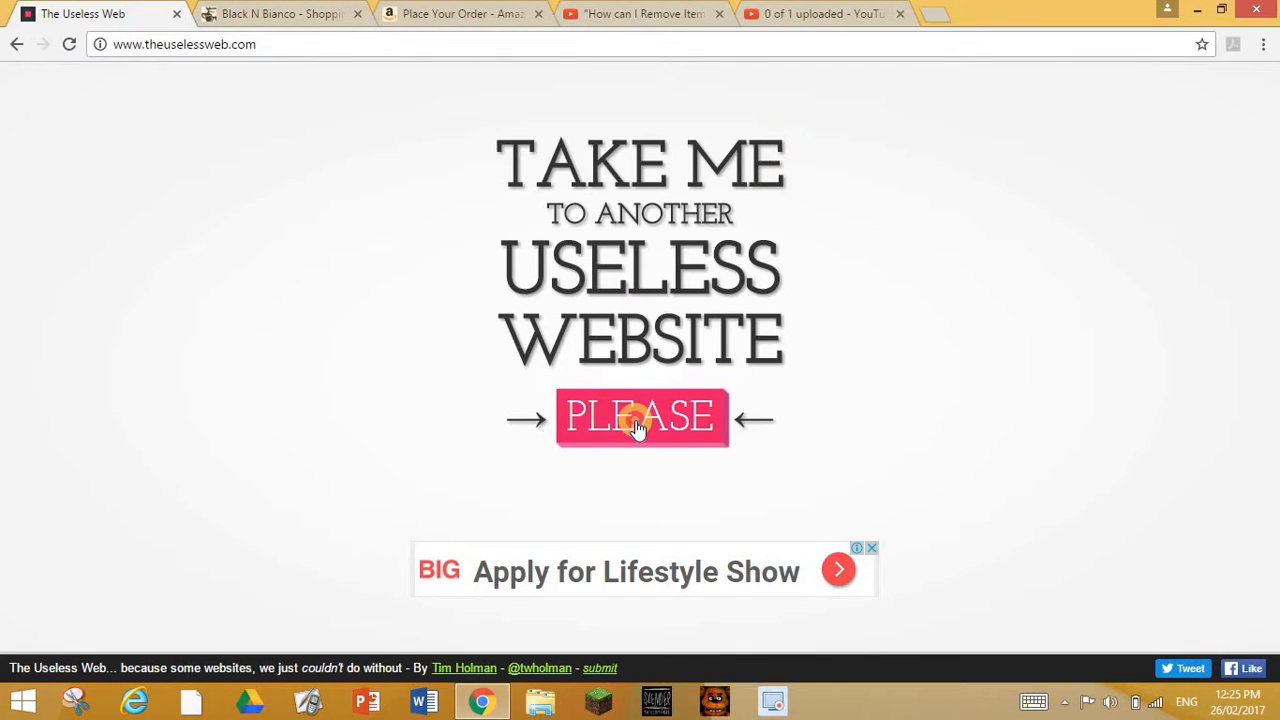
click(638, 424)
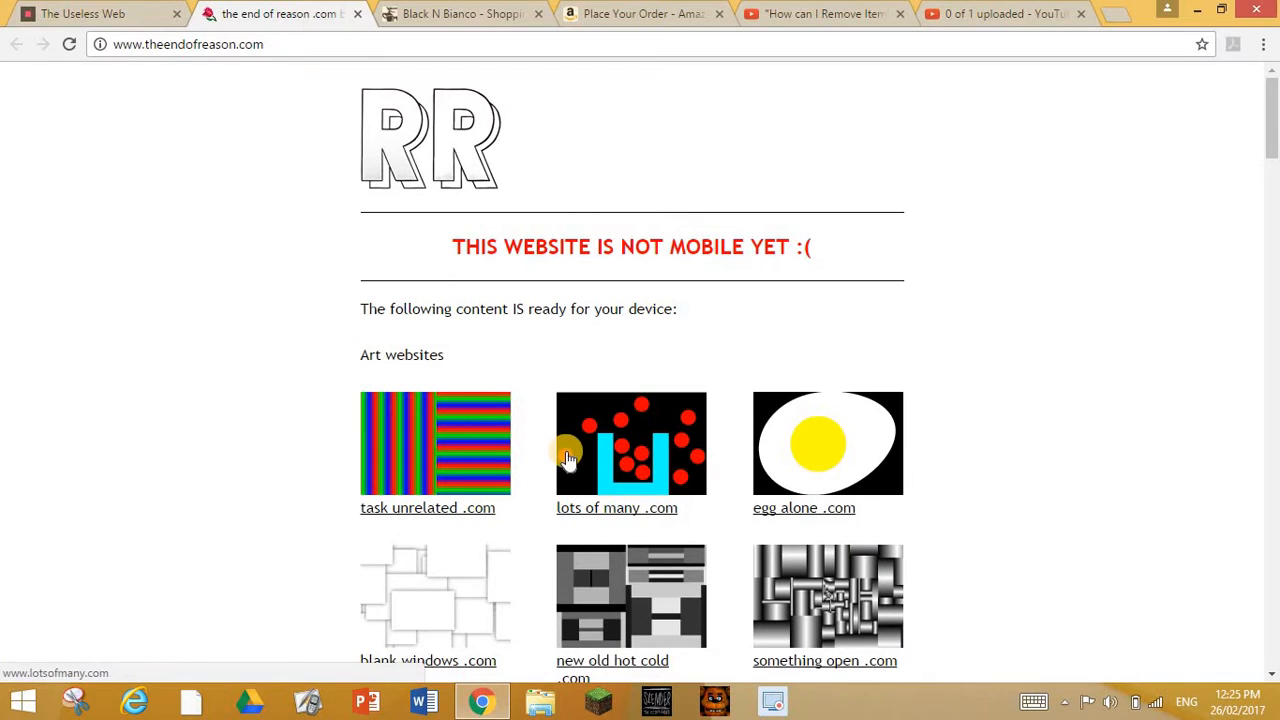
mouse_move(503, 498)
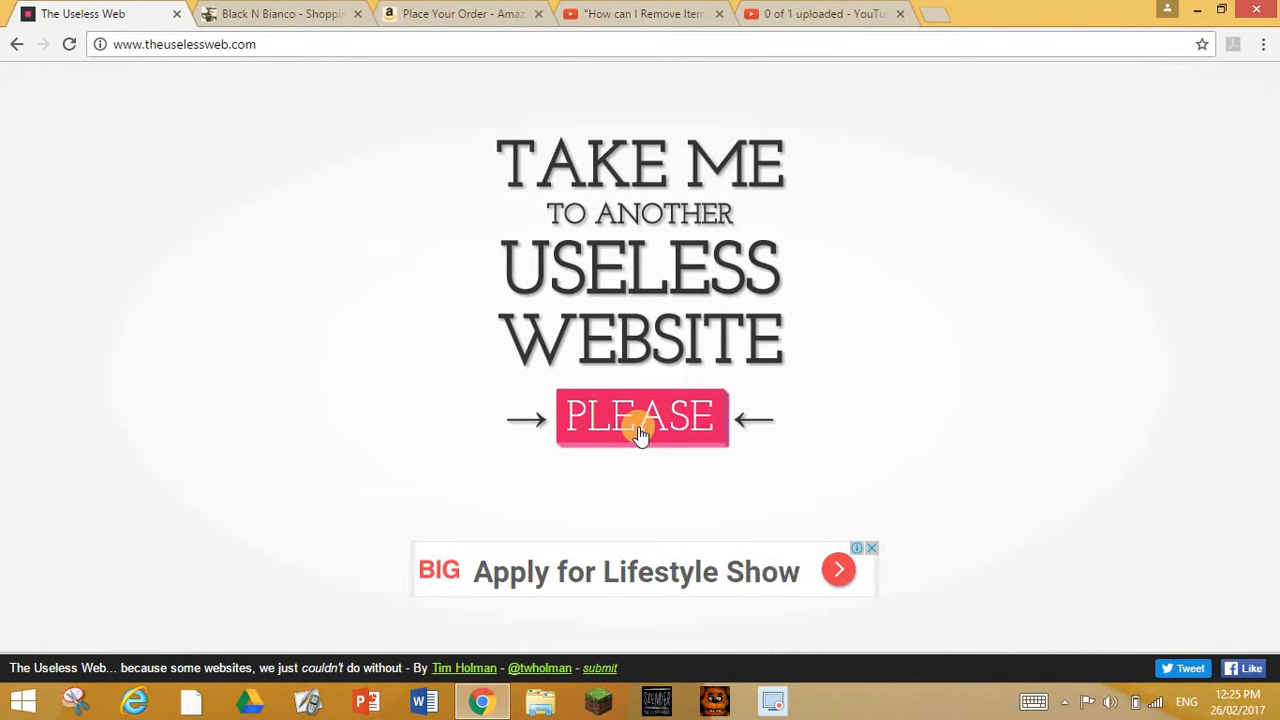
click(640, 422)
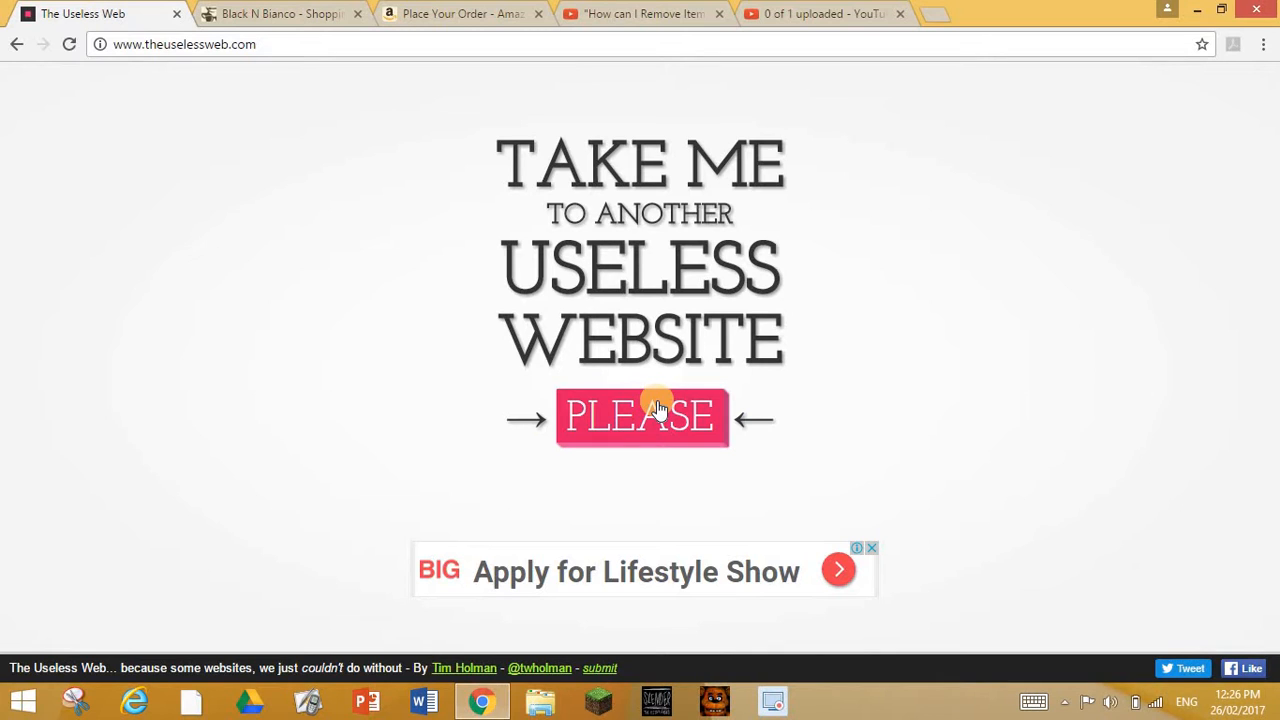
click(657, 414)
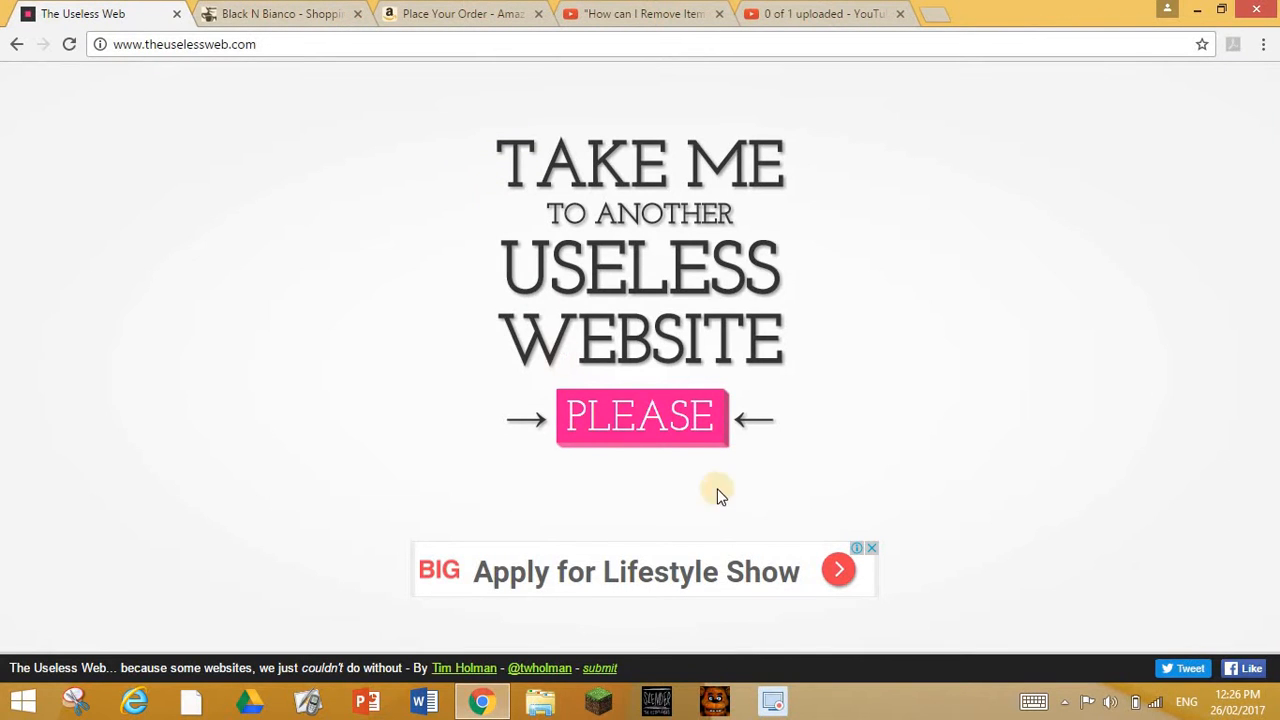
click(641, 417)
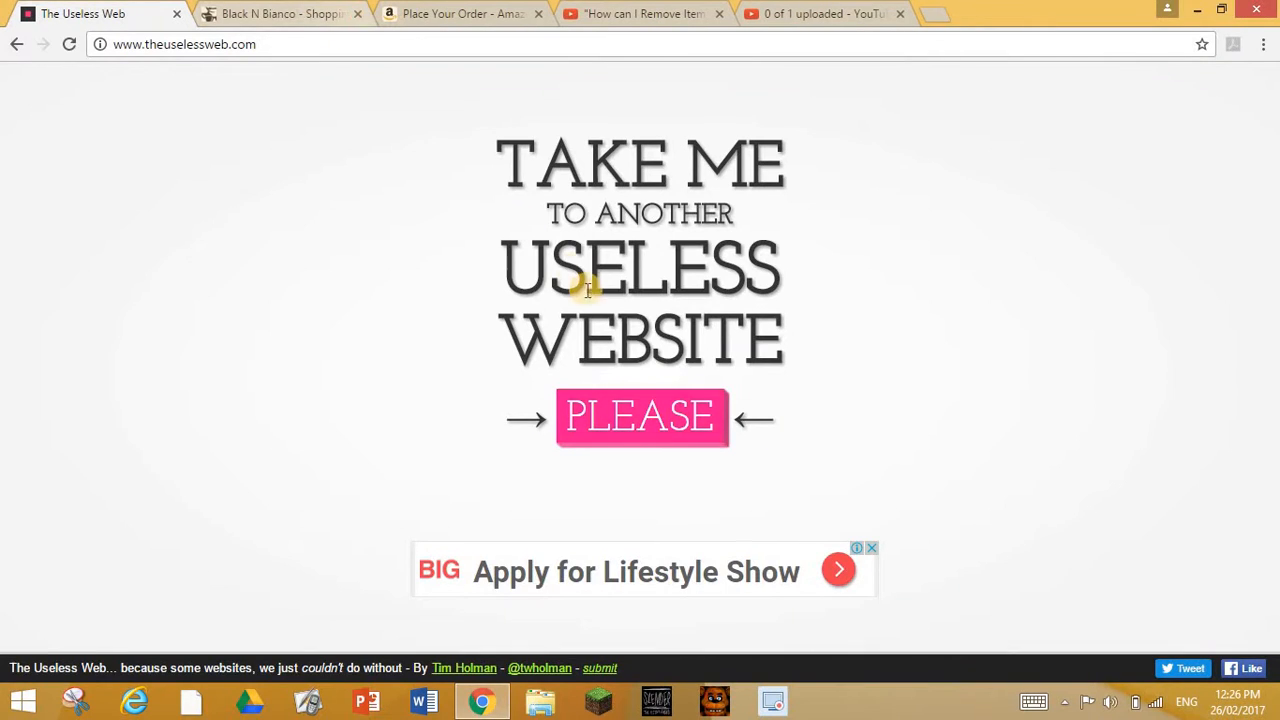
mouse_move(626, 378)
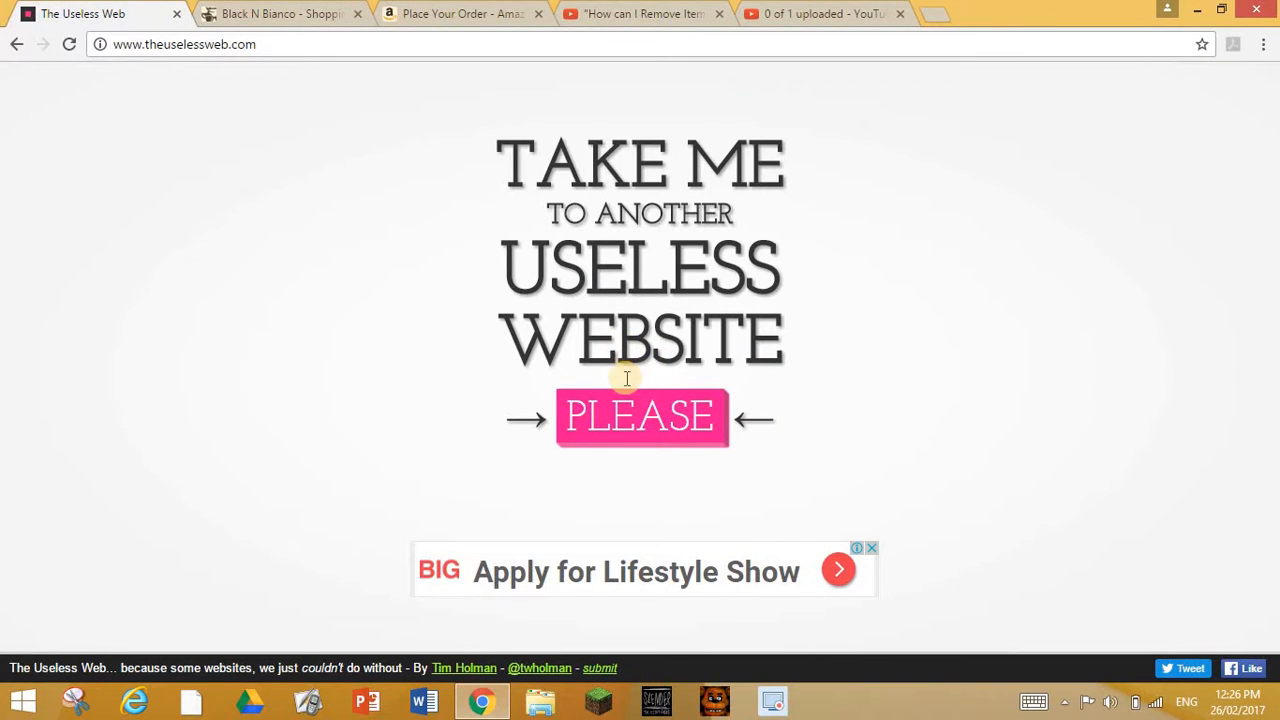
click(640, 417)
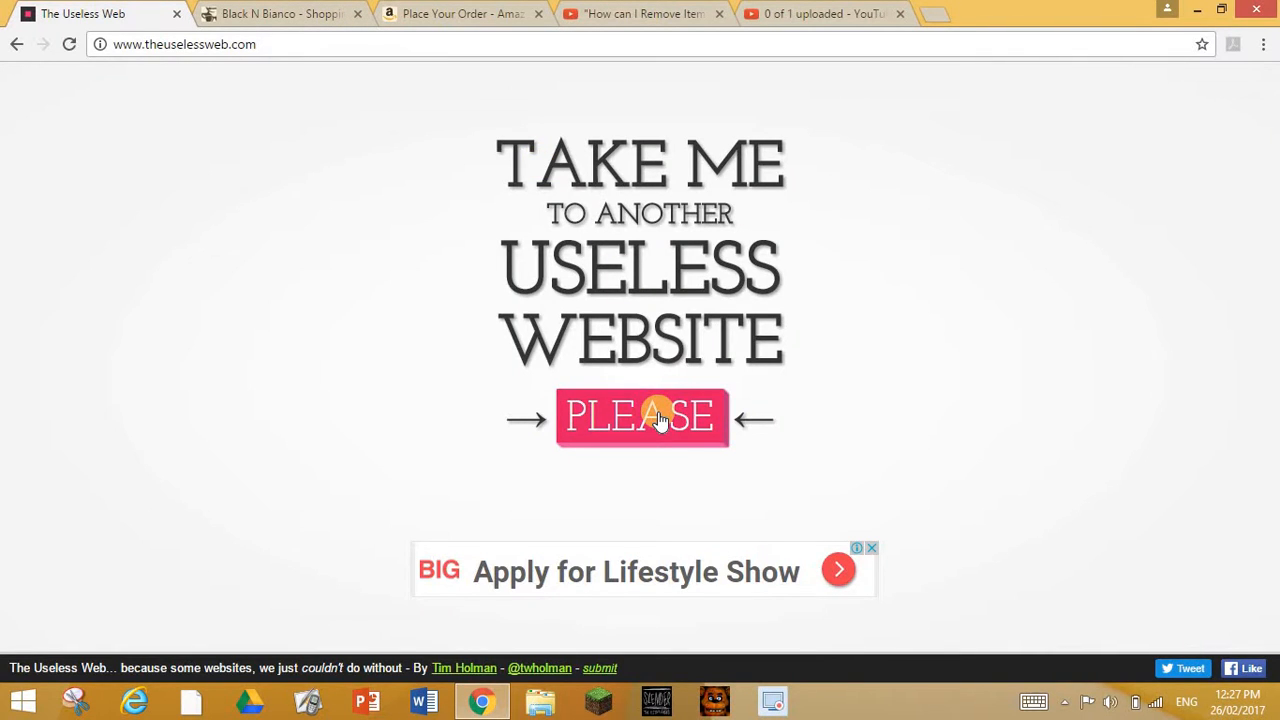
click(655, 419)
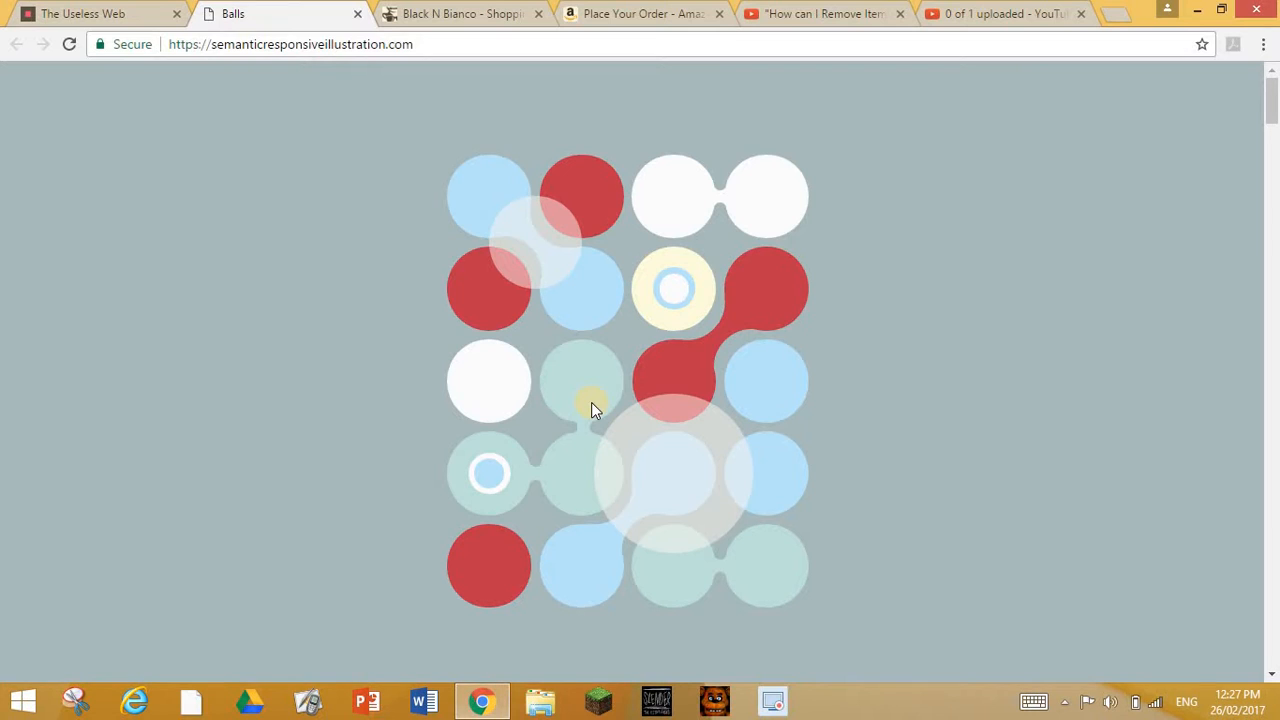
mouse_move(620, 432)
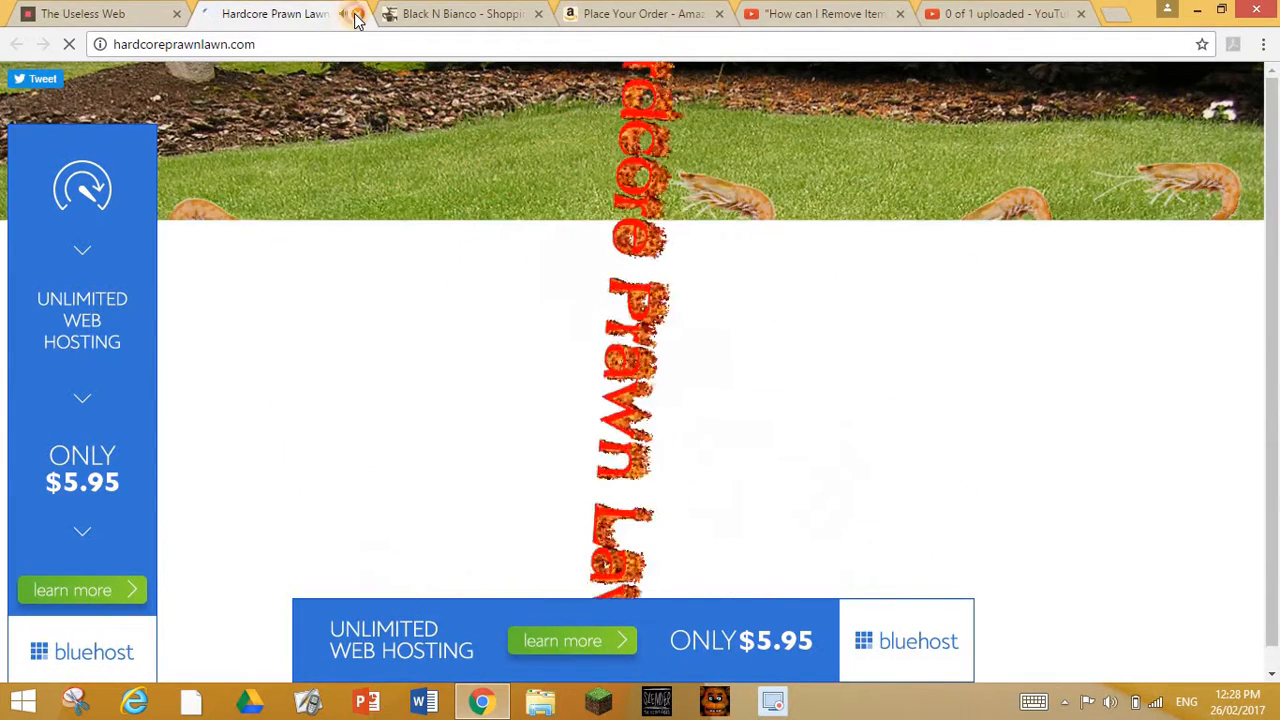
- Close the Hardcore Prawn Lawn and chihuahuaspin.com tabs, then open another random site
click(357, 19)
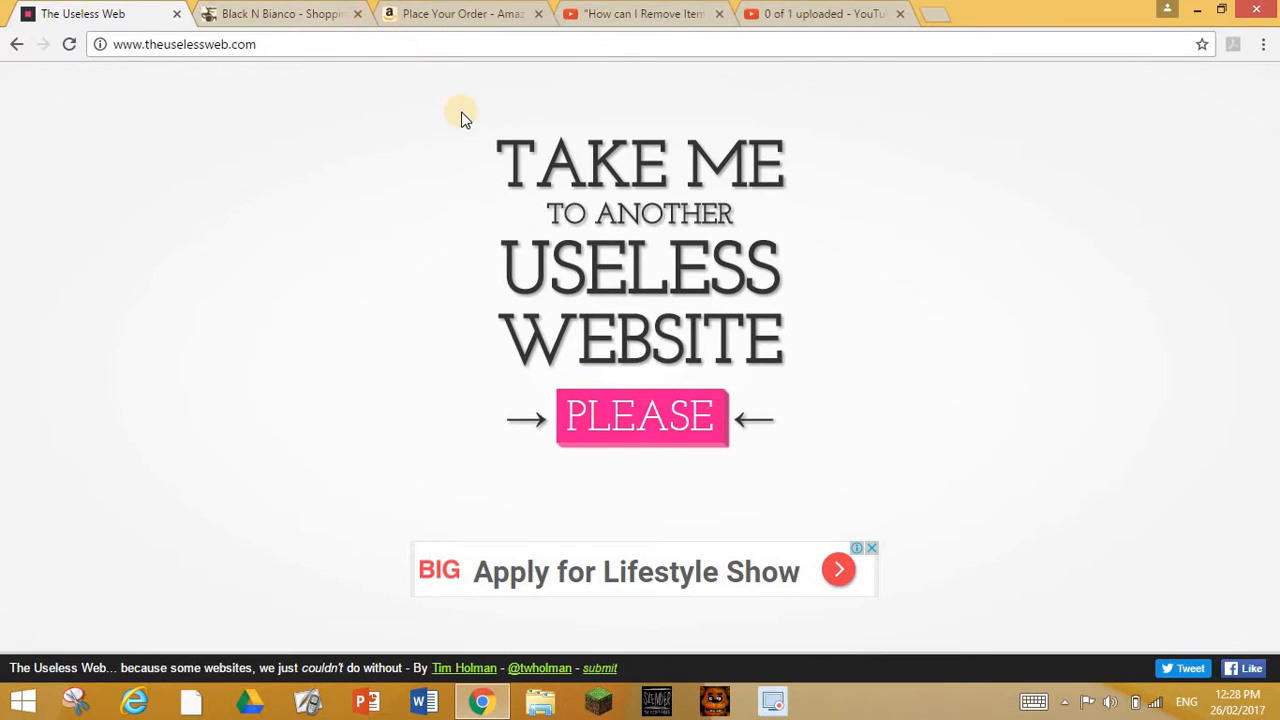
mouse_move(639, 365)
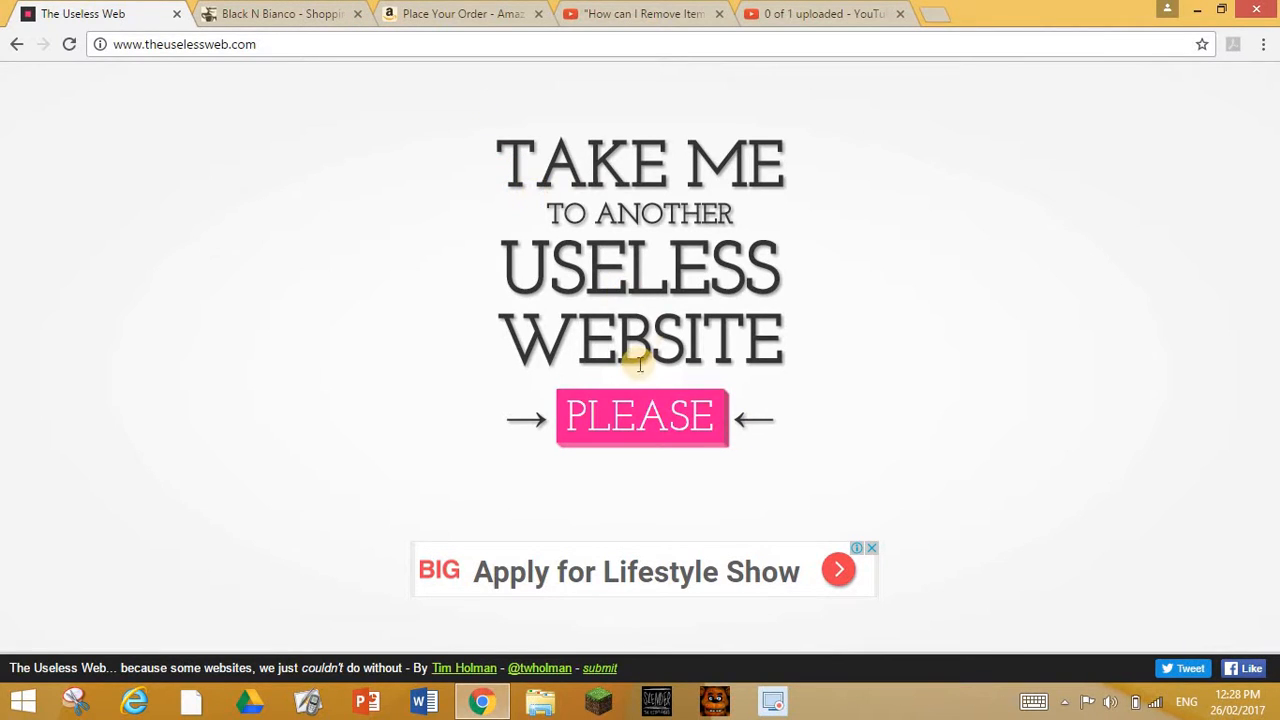
click(643, 417)
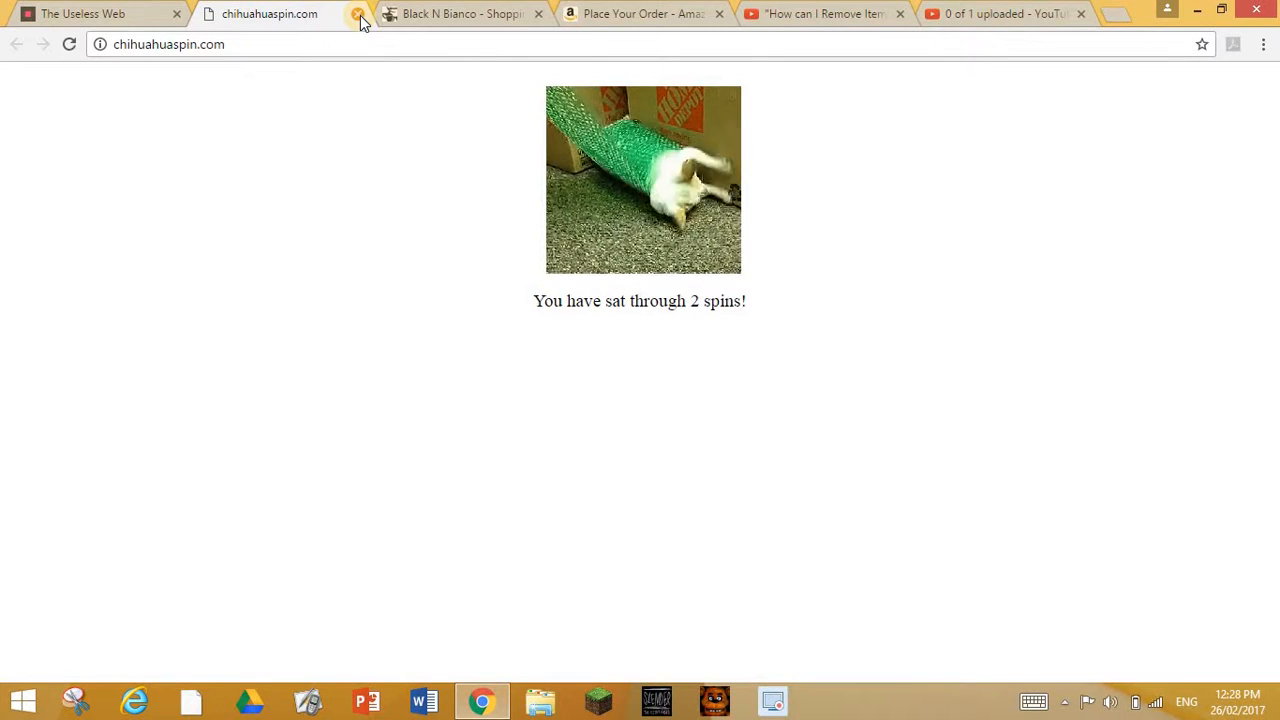
click(356, 16)
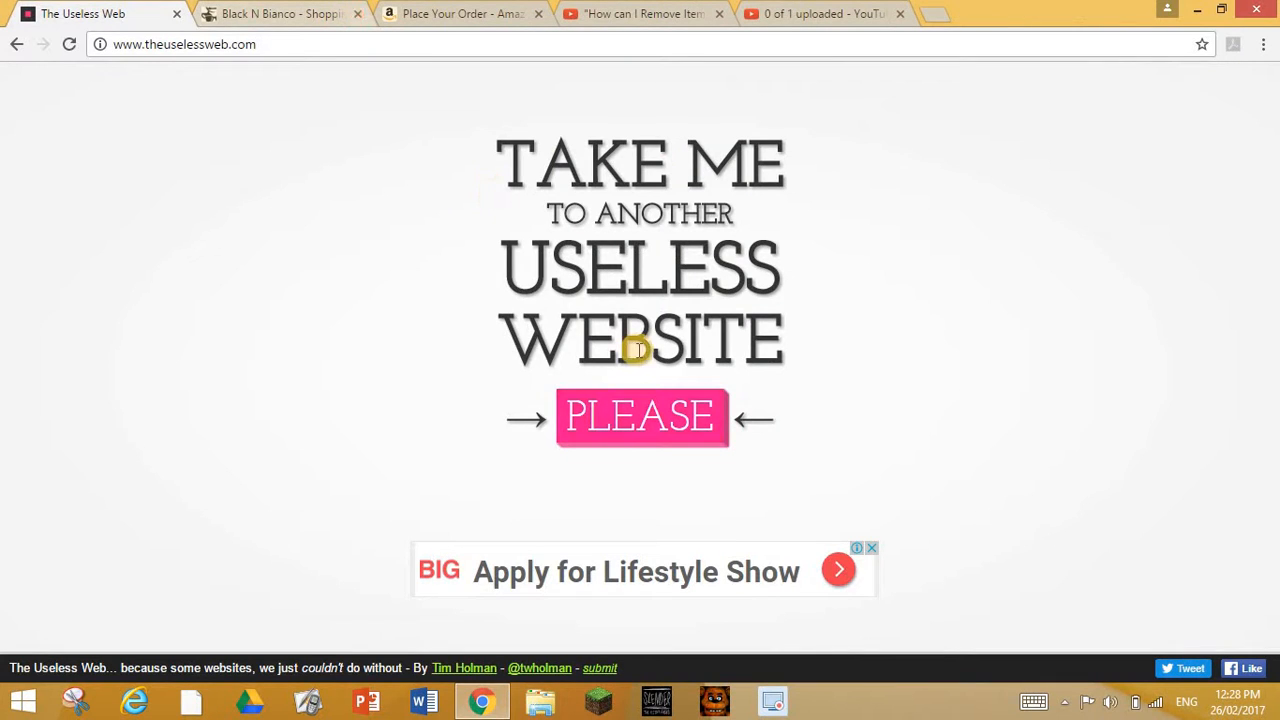
click(641, 418)
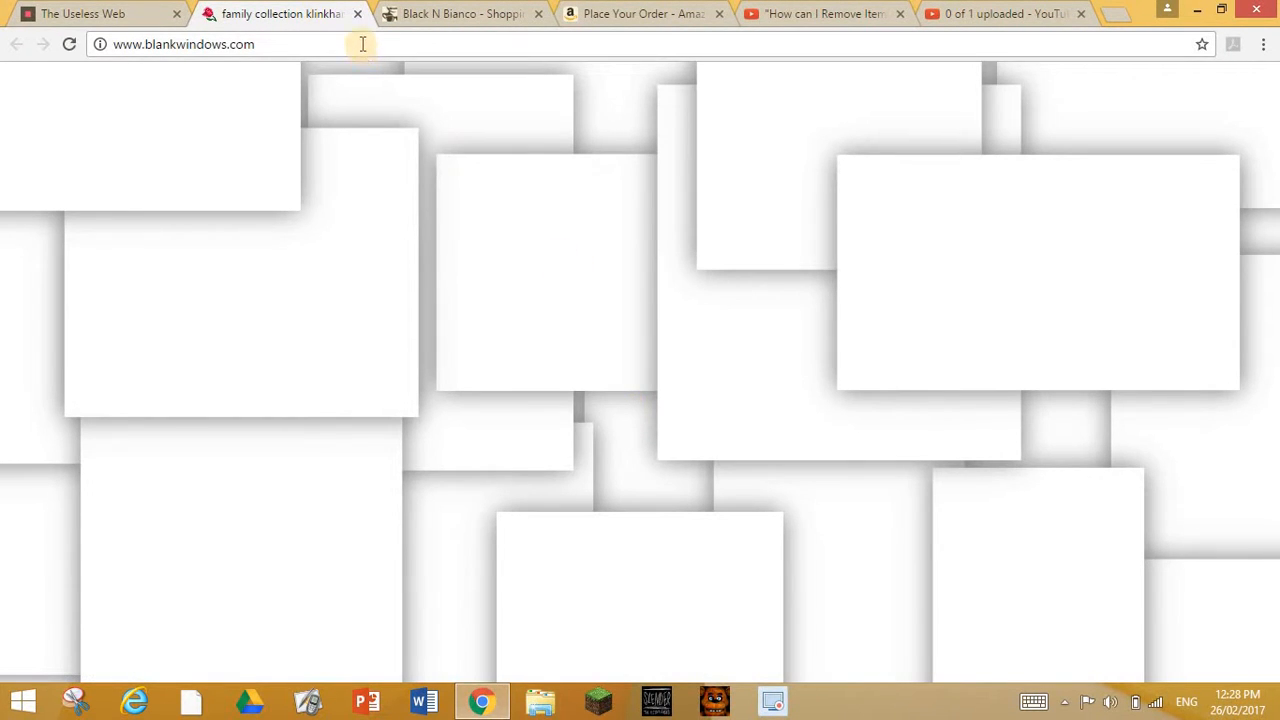
mouse_move(360, 8)
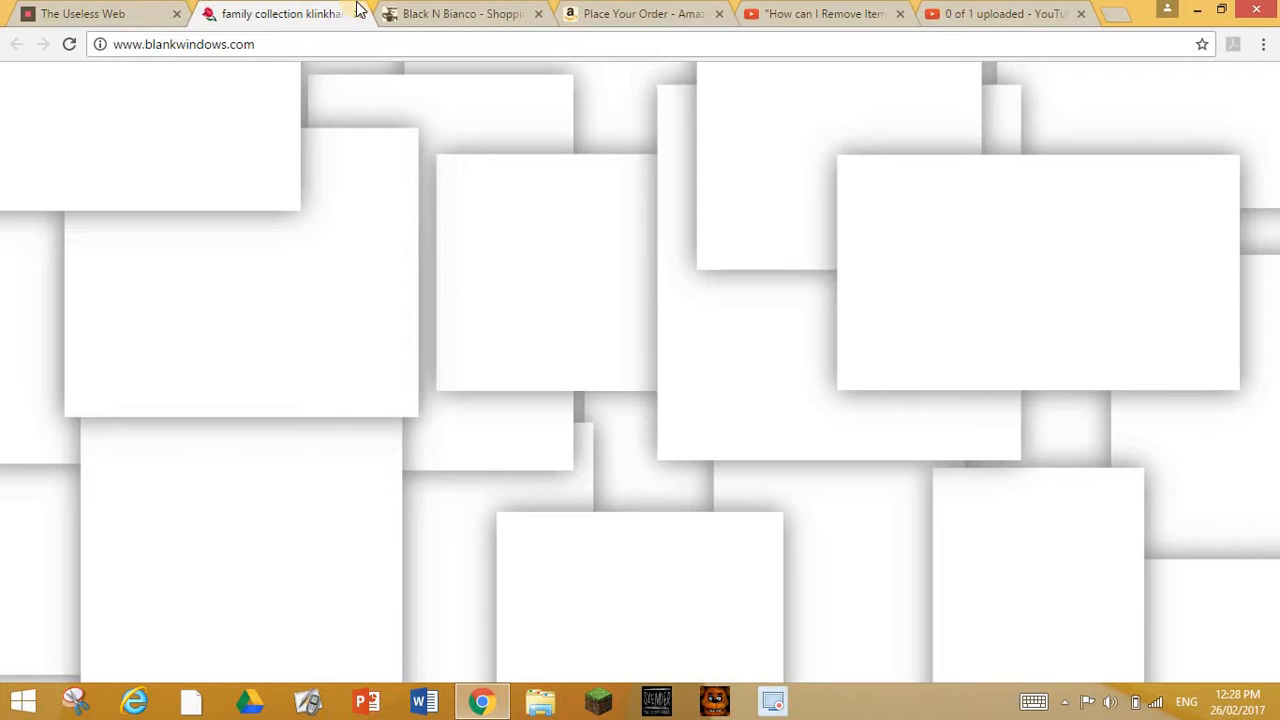
mouse_move(356, 16)
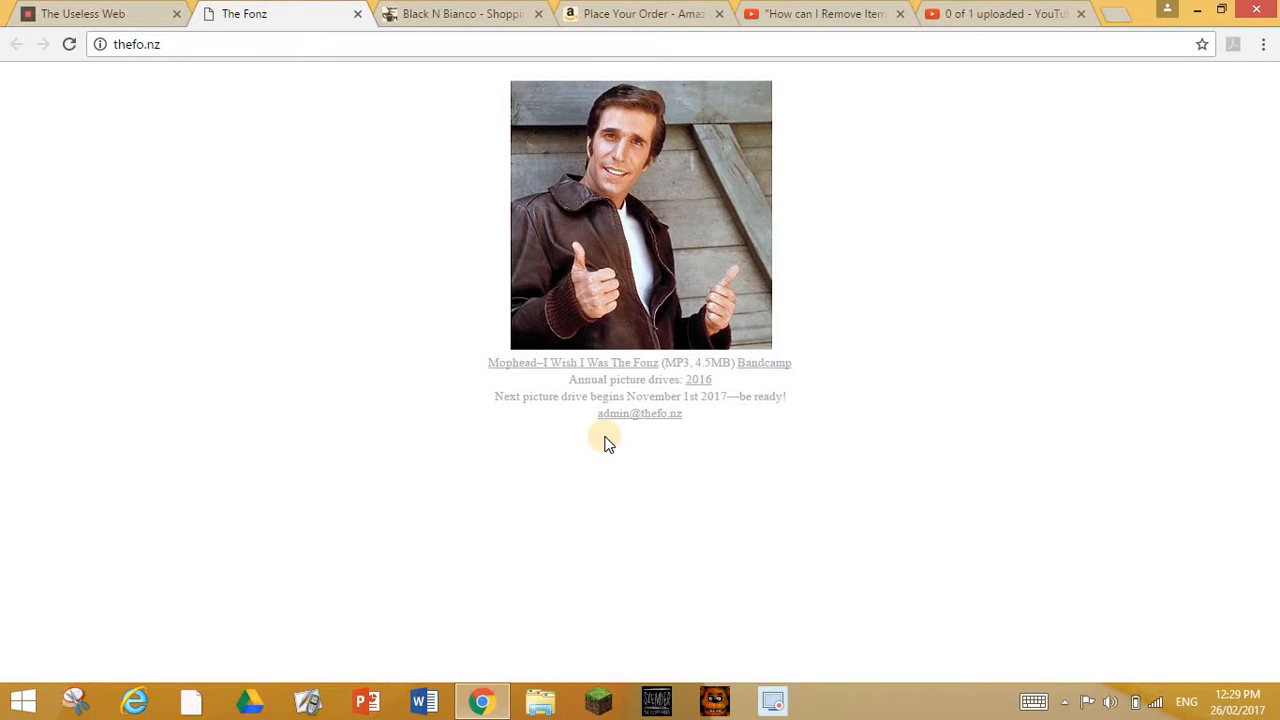
mouse_move(356, 19)
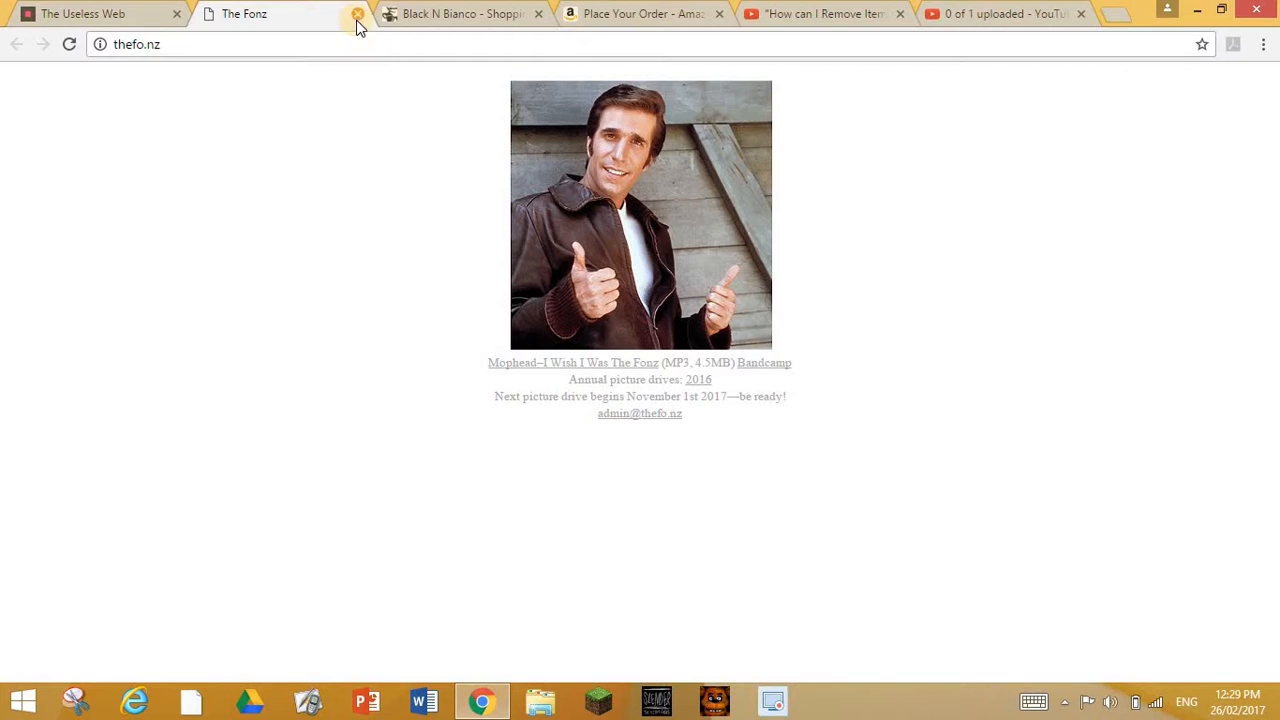
- Close The Fonz tab at thefo.nz
click(356, 15)
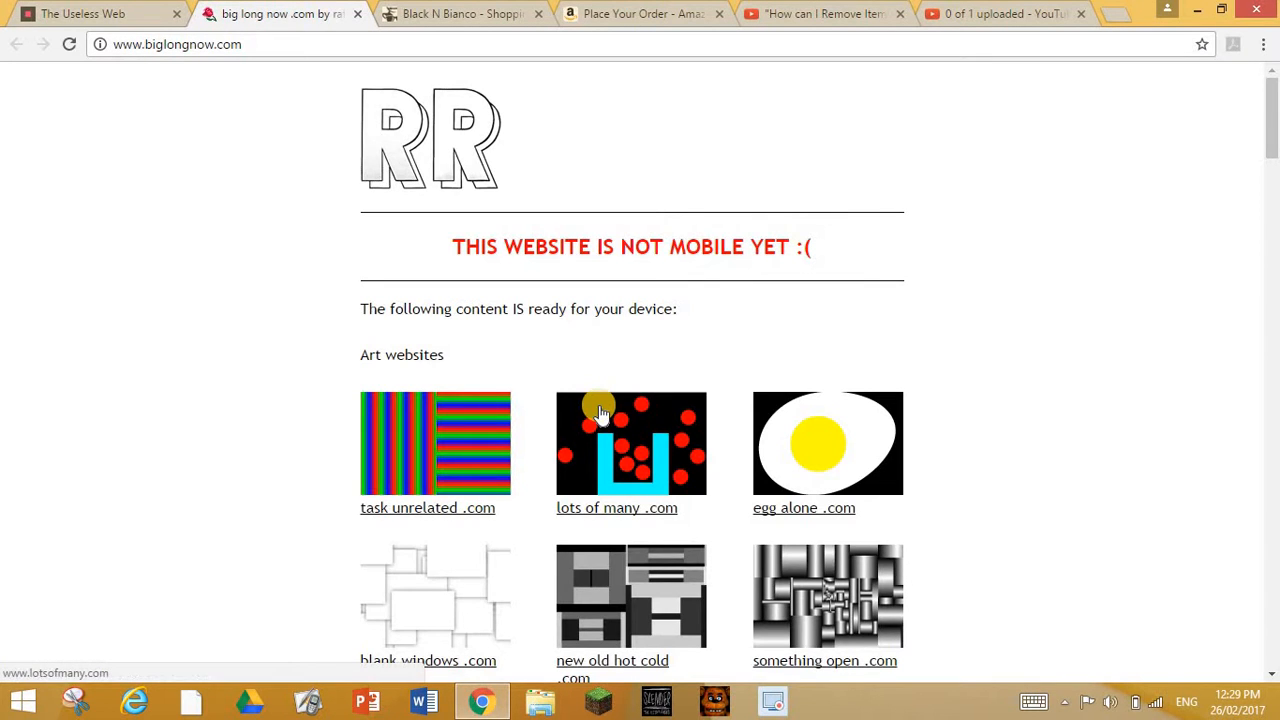
mouse_move(833, 573)
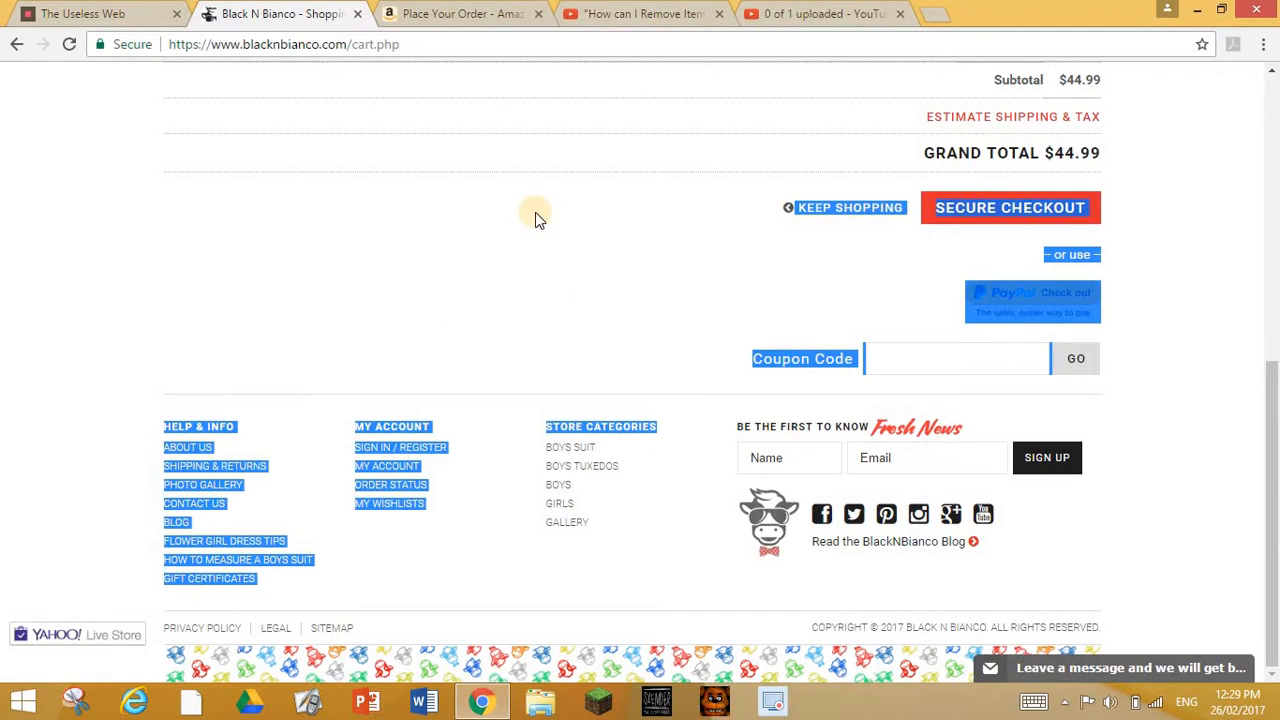
- Switch back to The Useless Web tab in the tab strip
click(90, 15)
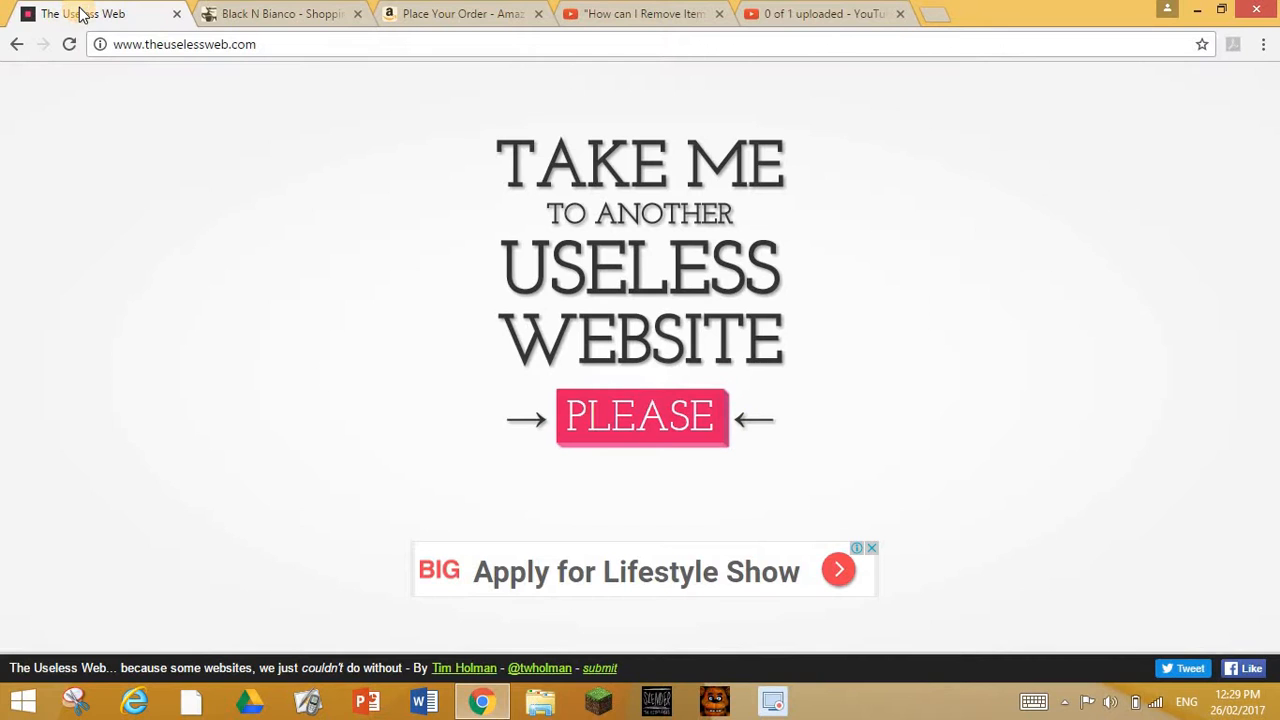
mouse_move(501, 338)
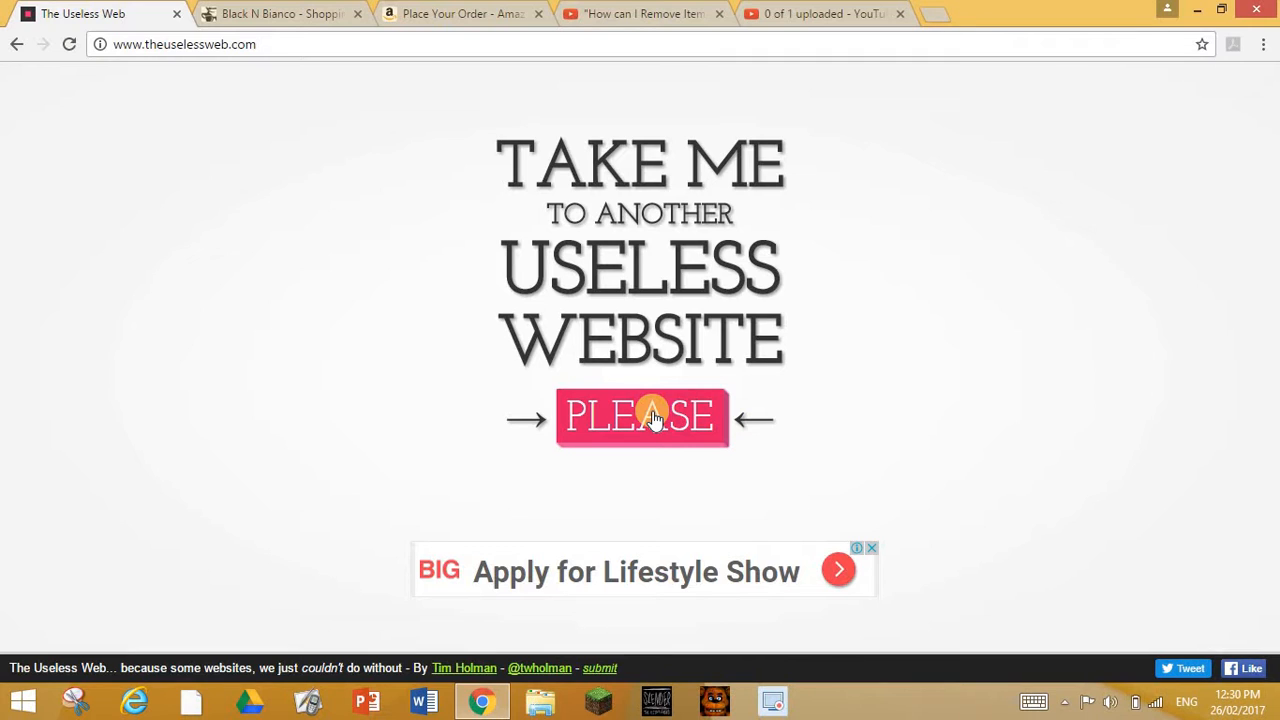
- Open dogs.are.the.most.moe and pet the pixel dog until the counter reaches 40
click(647, 419)
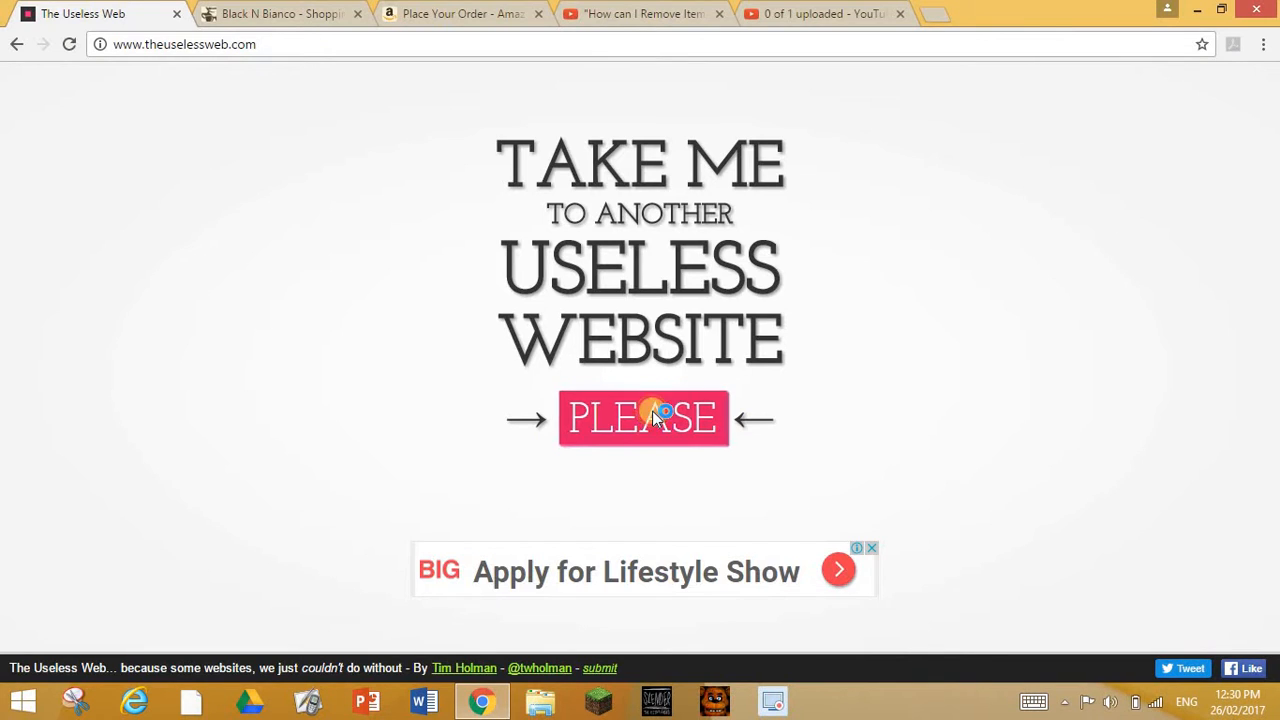
click(644, 418)
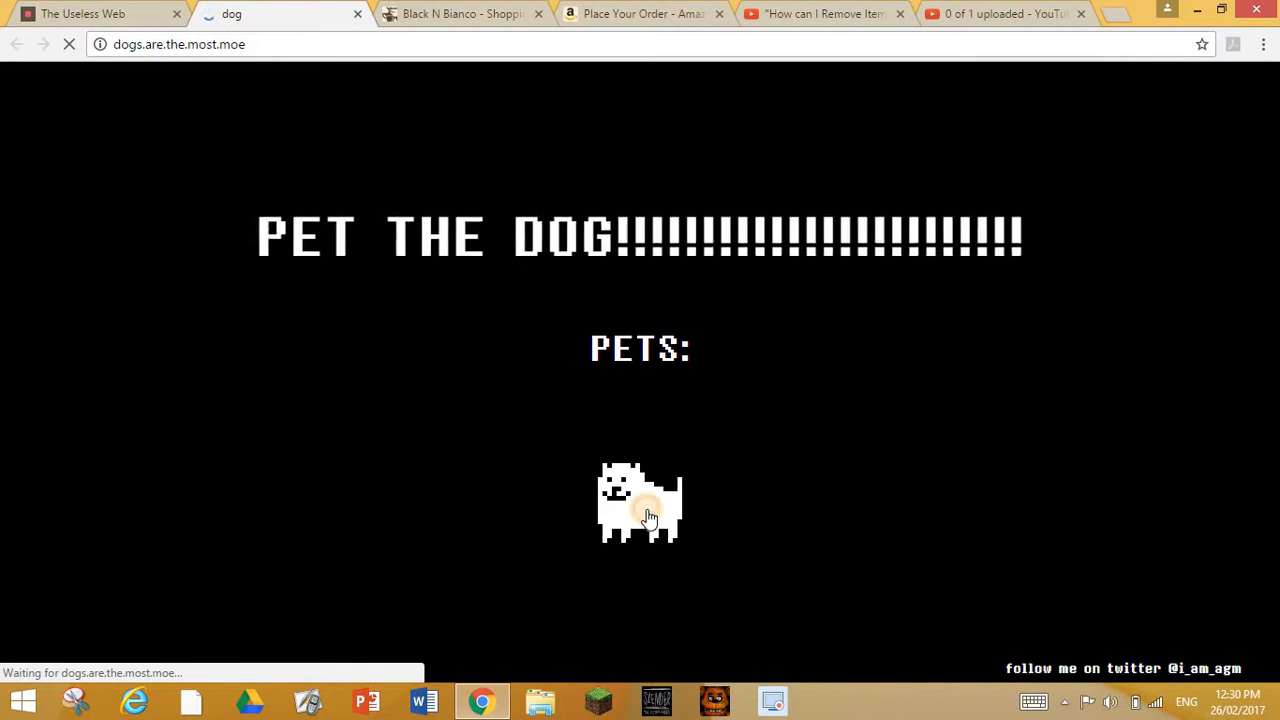
click(642, 510)
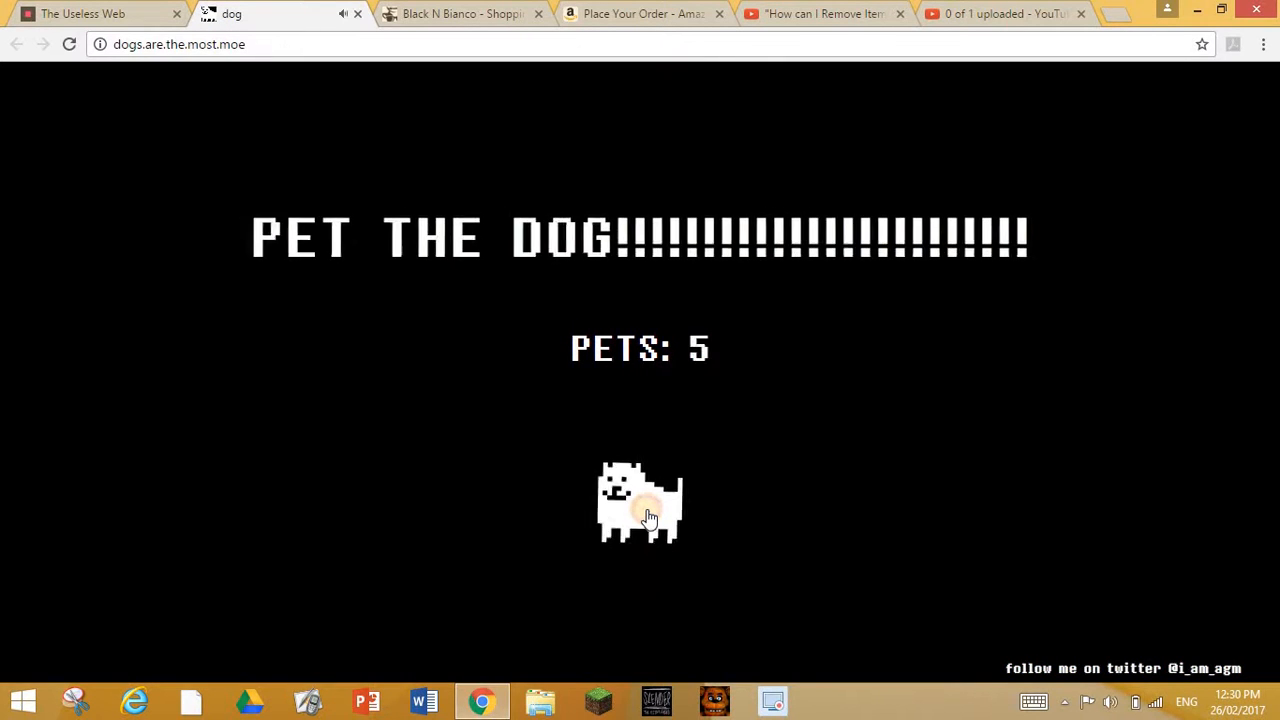
click(646, 510)
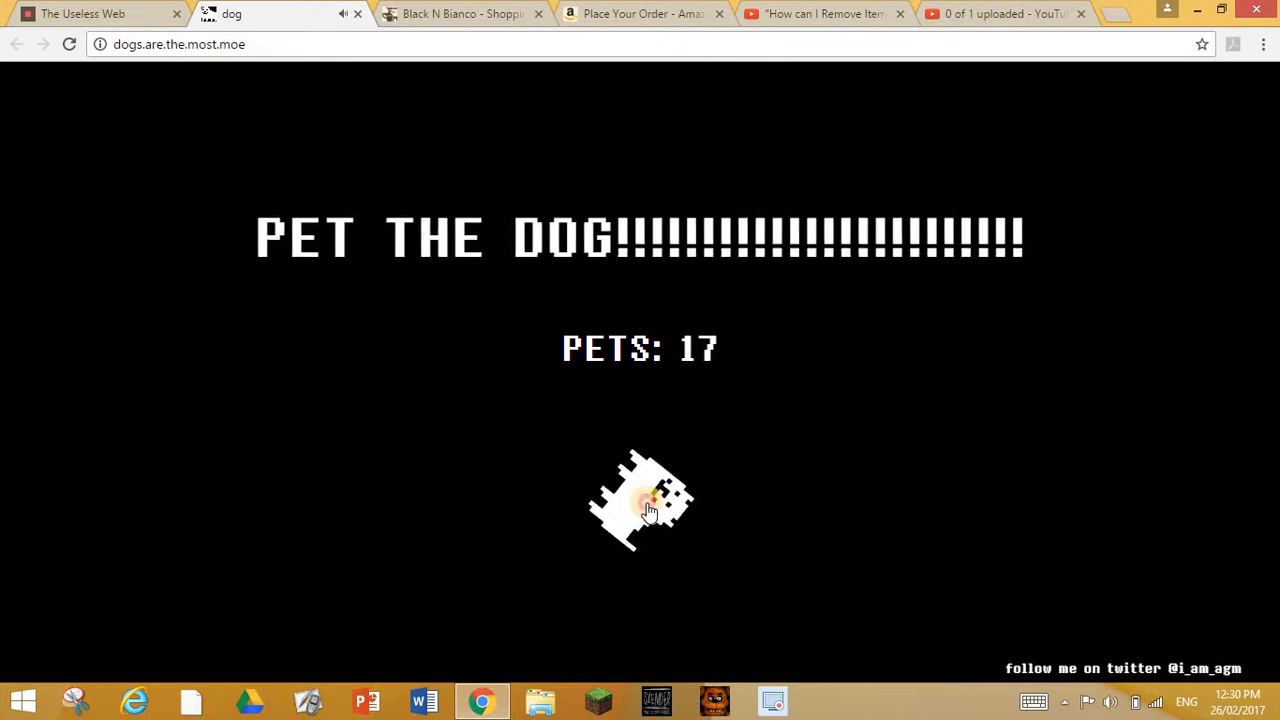
click(643, 506)
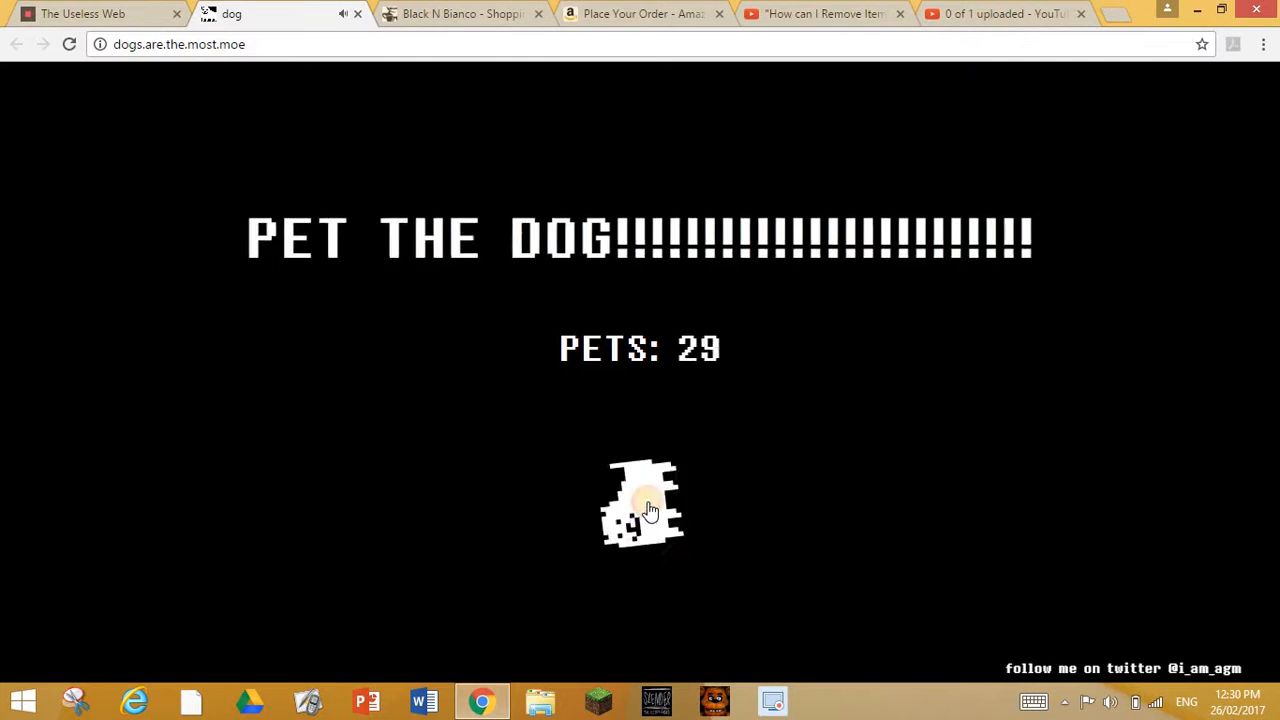
click(640, 505)
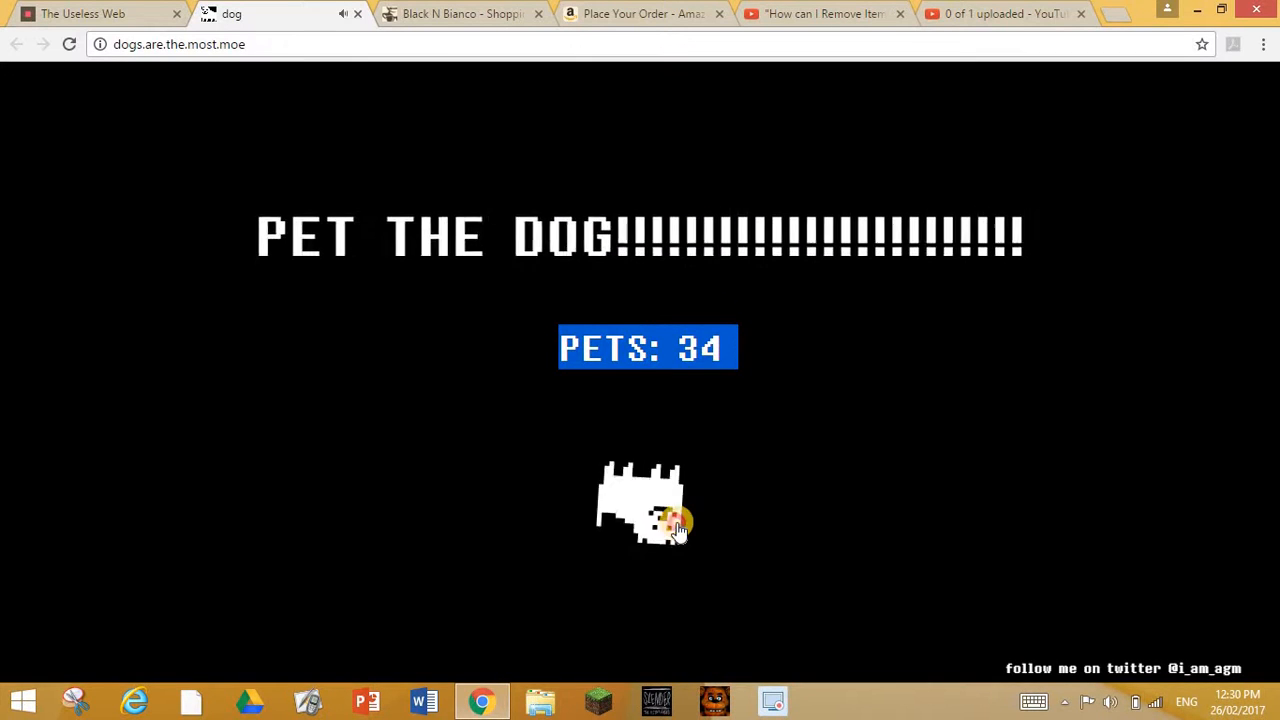
click(667, 522)
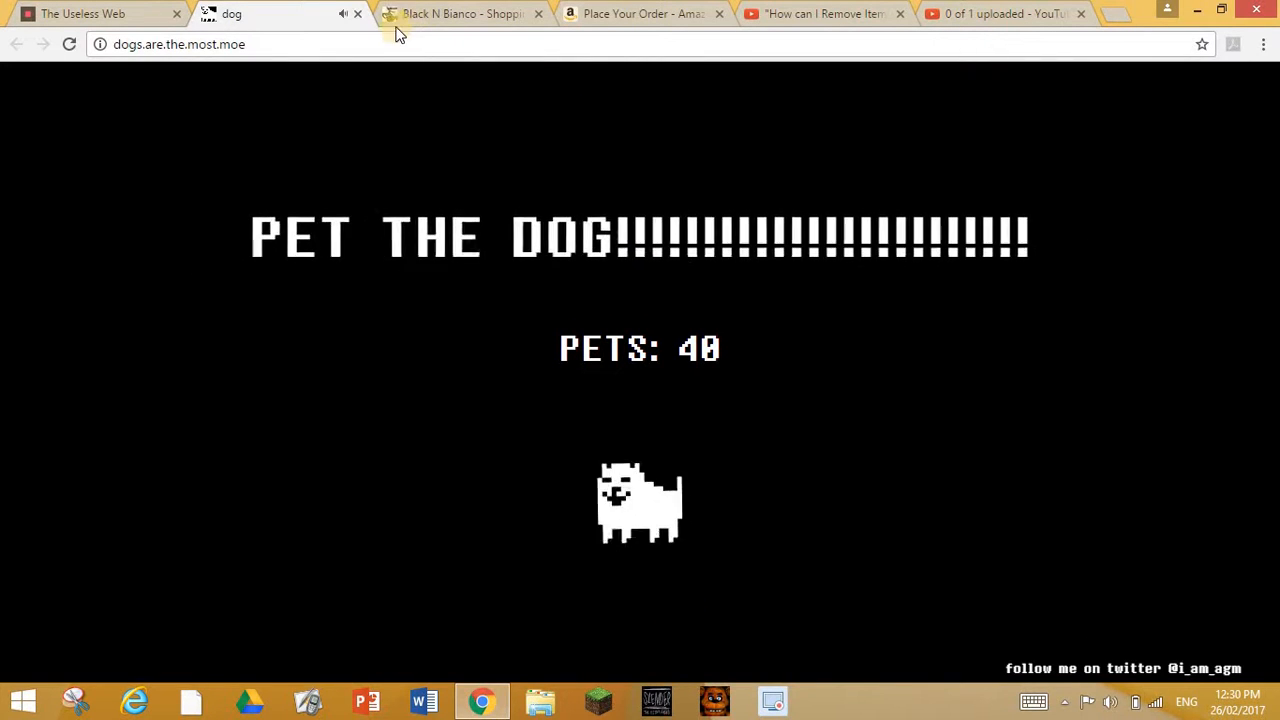
- Close the dogs.are.the.most.moe tab
click(95, 15)
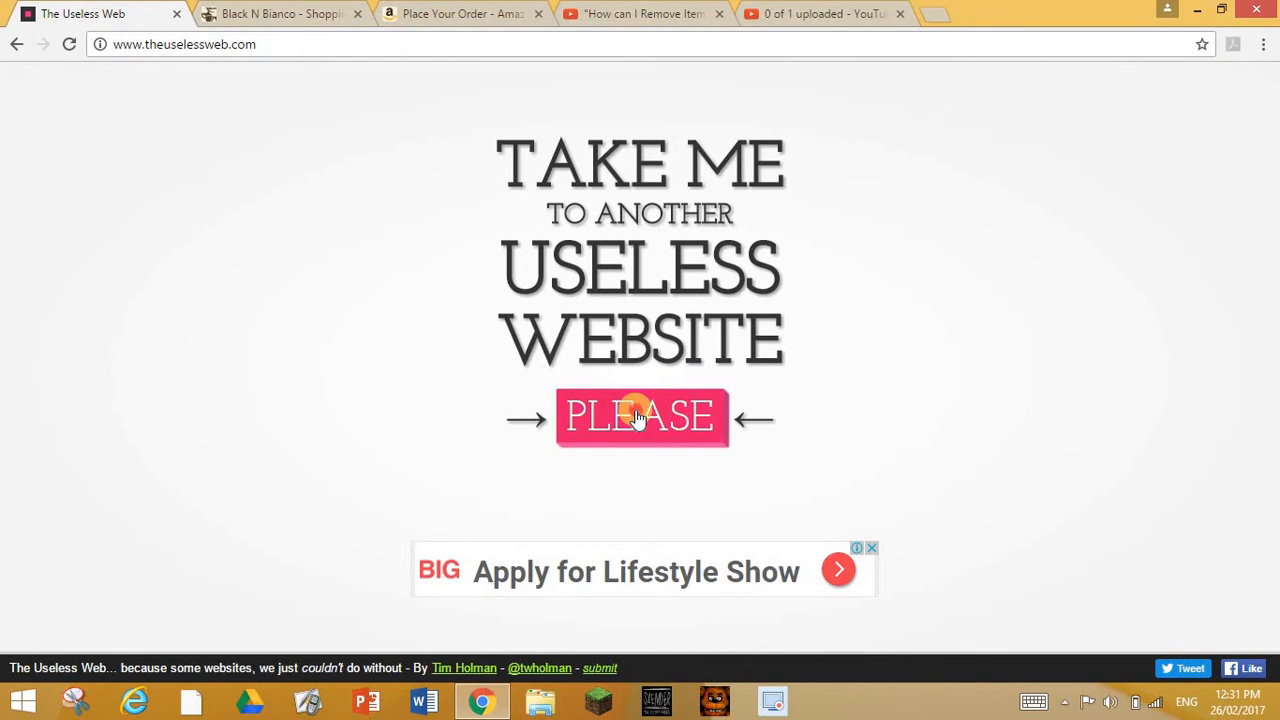
click(639, 418)
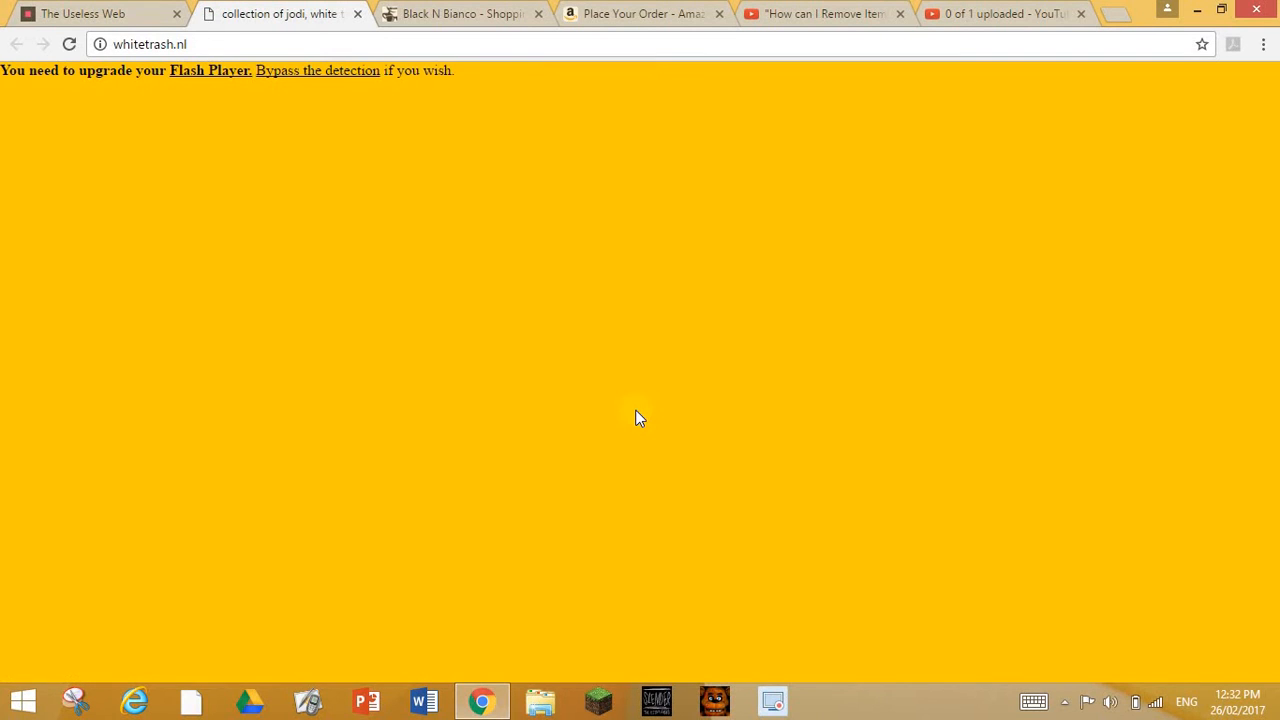
mouse_move(549, 183)
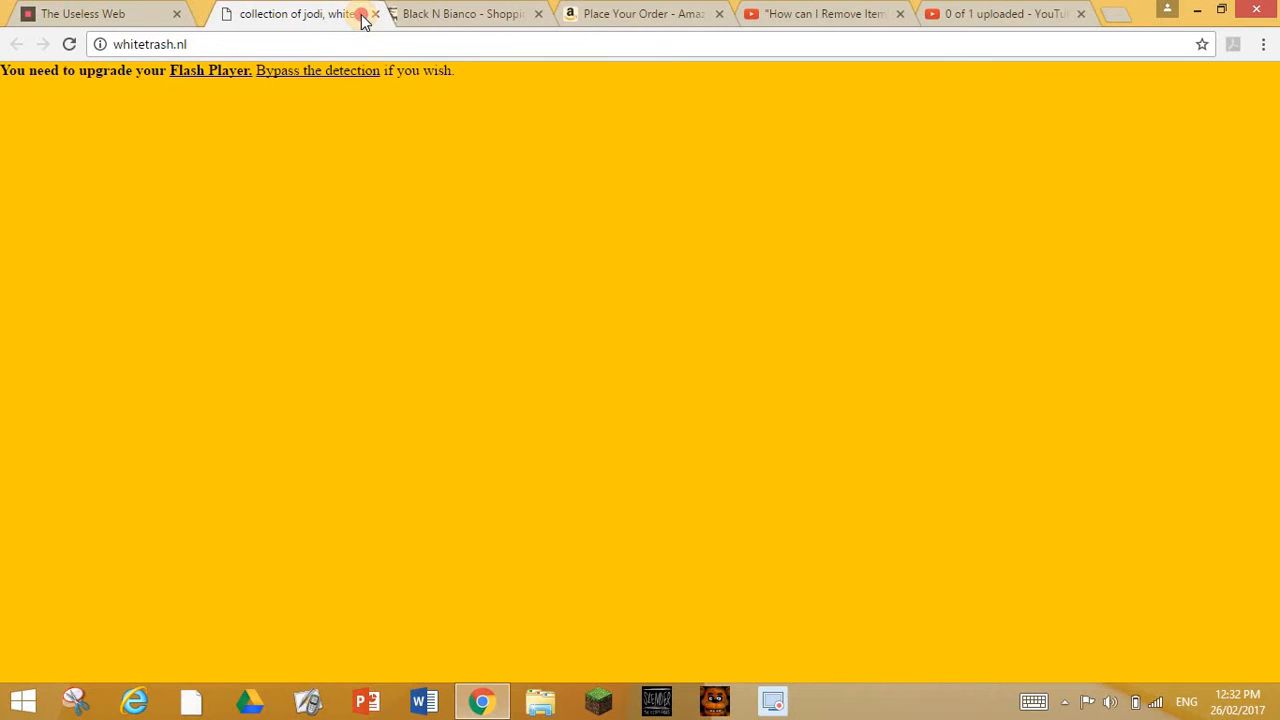
click(374, 16)
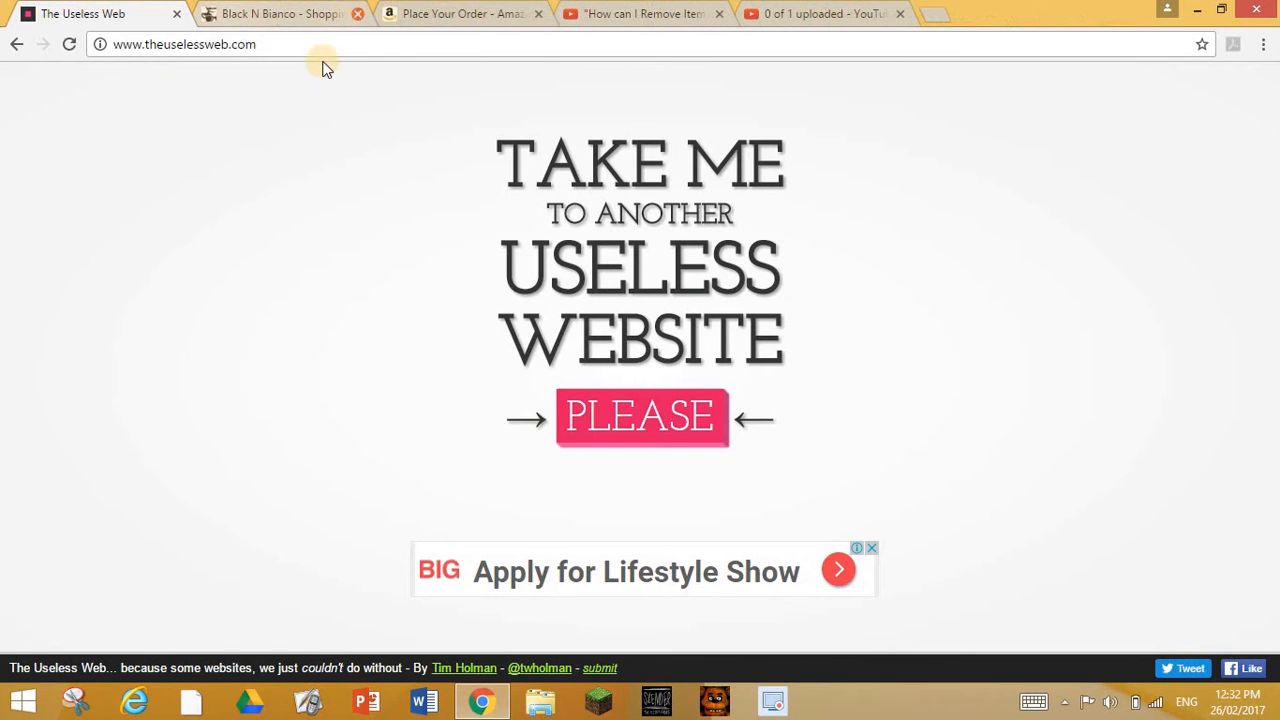
mouse_move(593, 418)
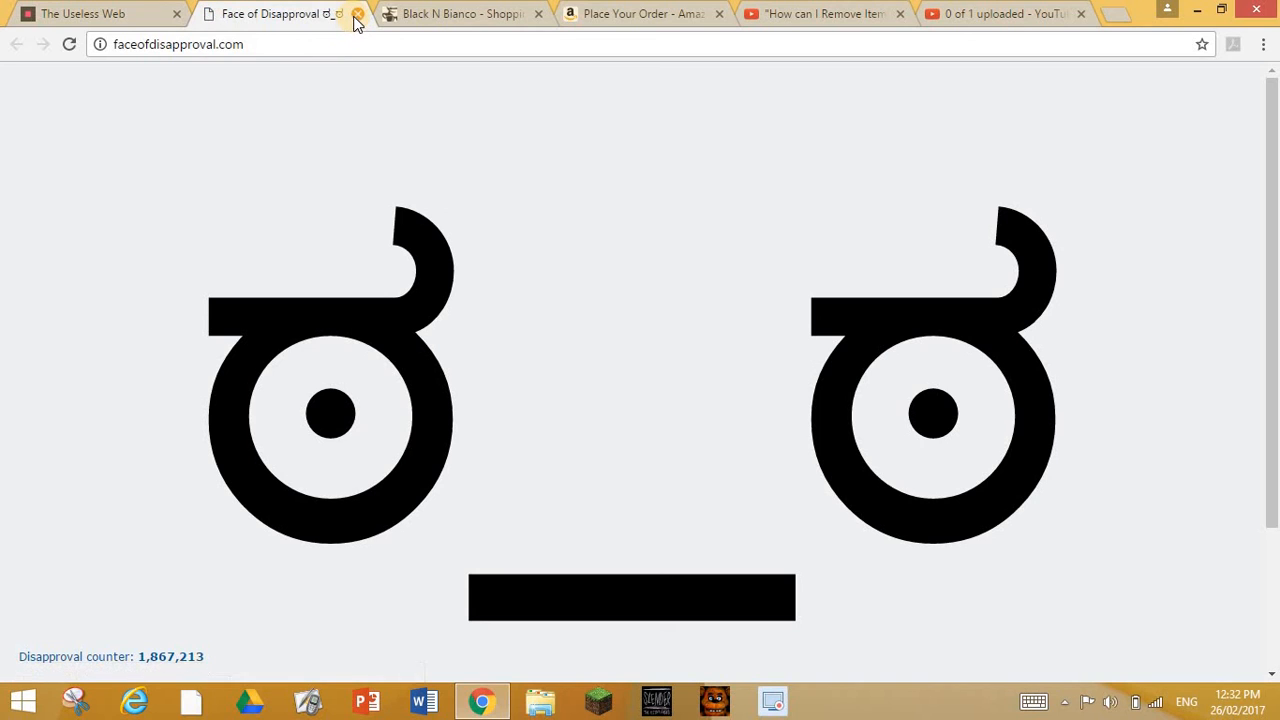
- Close the Face of Disapproval tab, open leekspin.com via PLEASE, close it, and request another random site
click(360, 20)
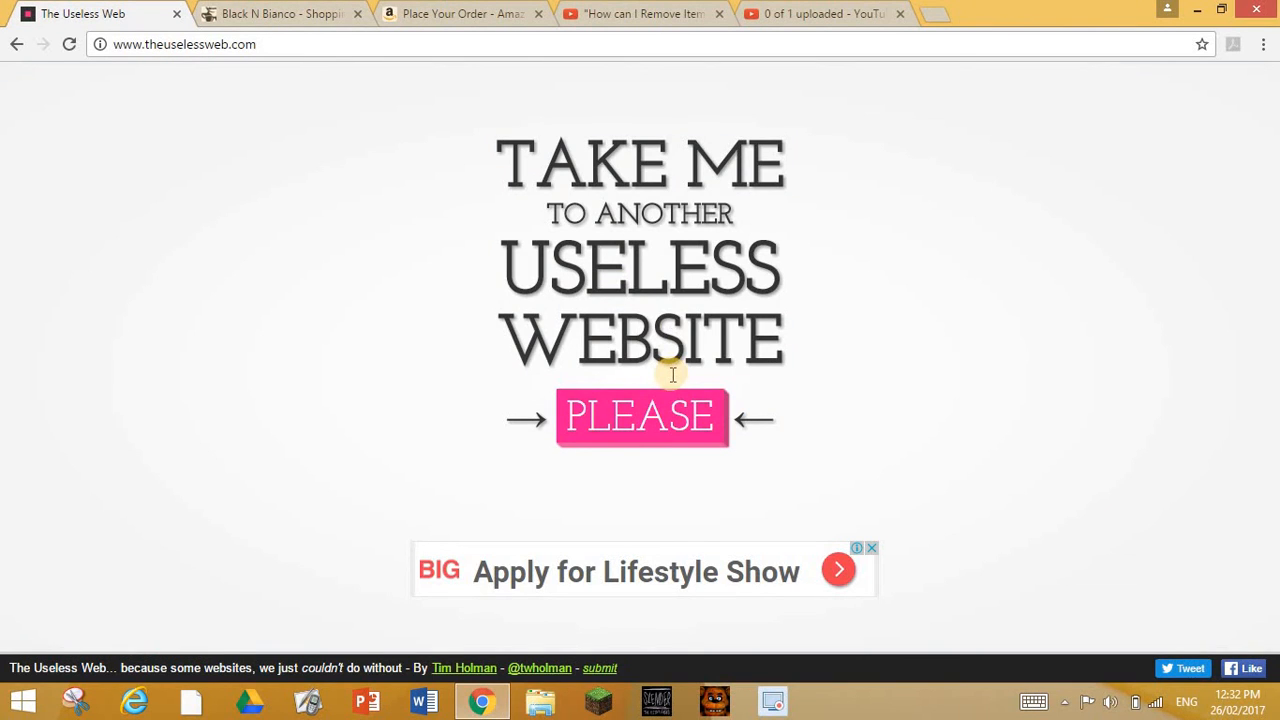
click(642, 418)
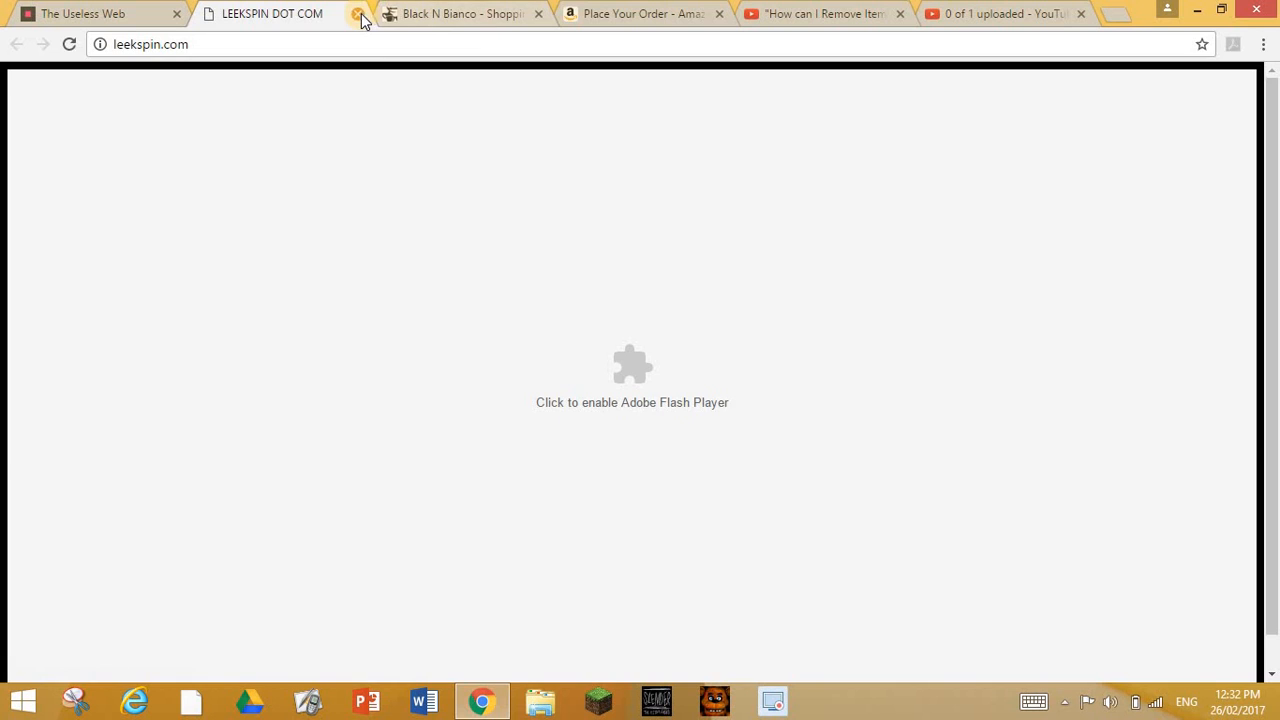
click(356, 16)
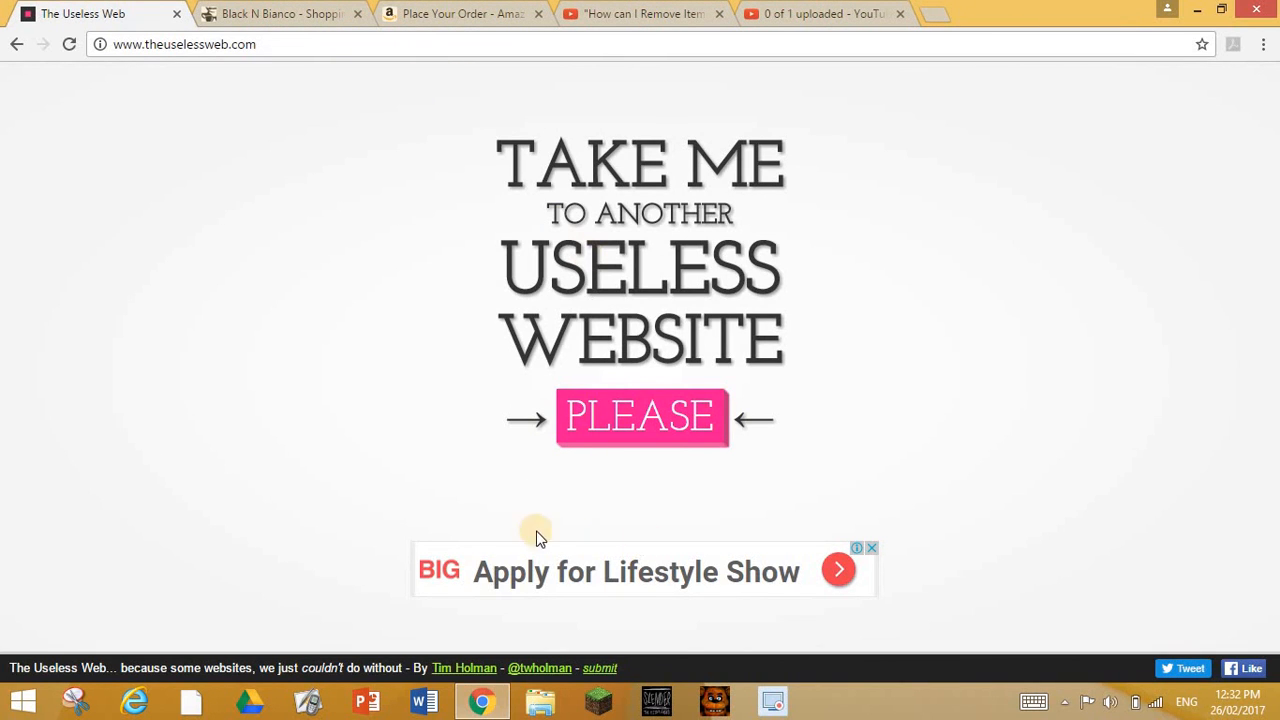
mouse_move(764, 688)
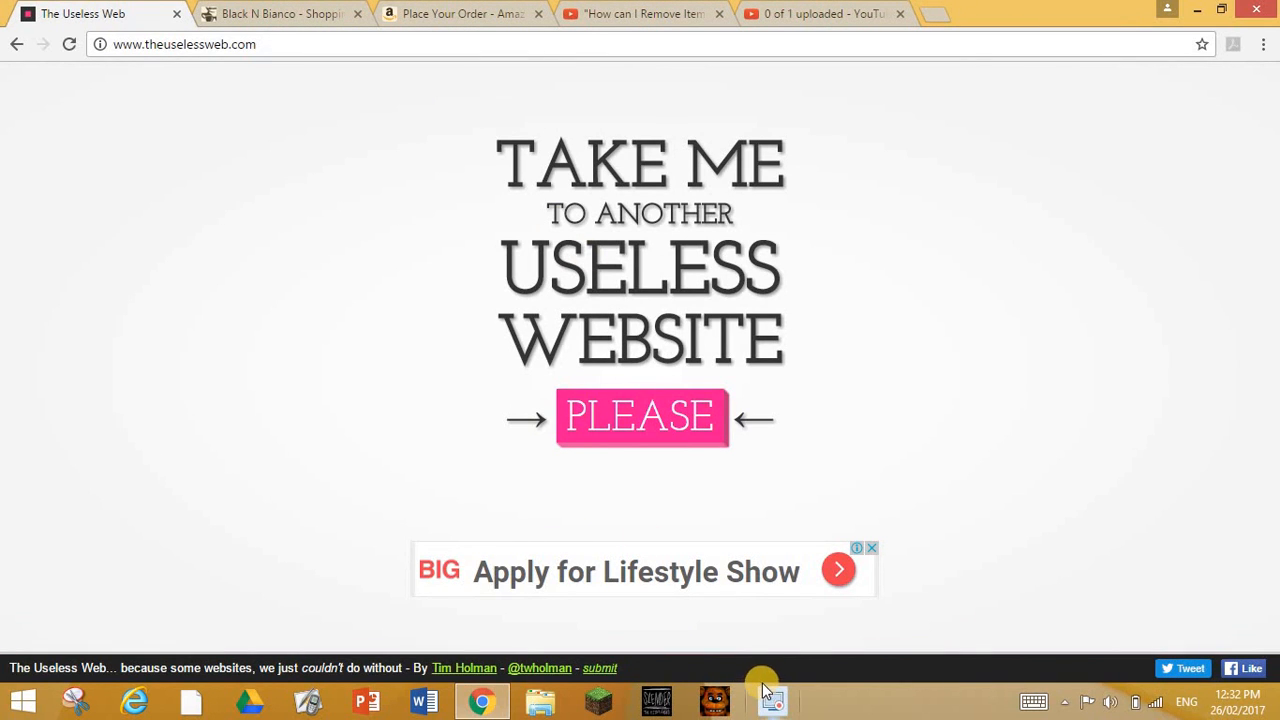
click(642, 418)
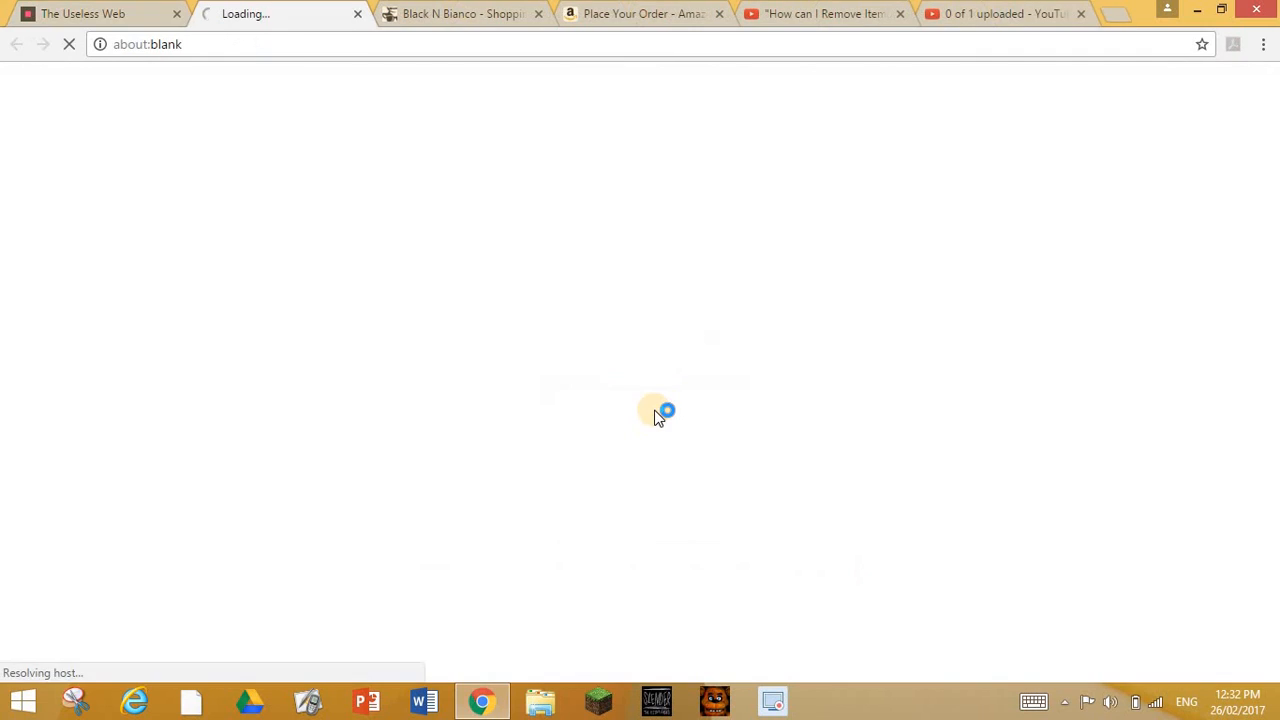